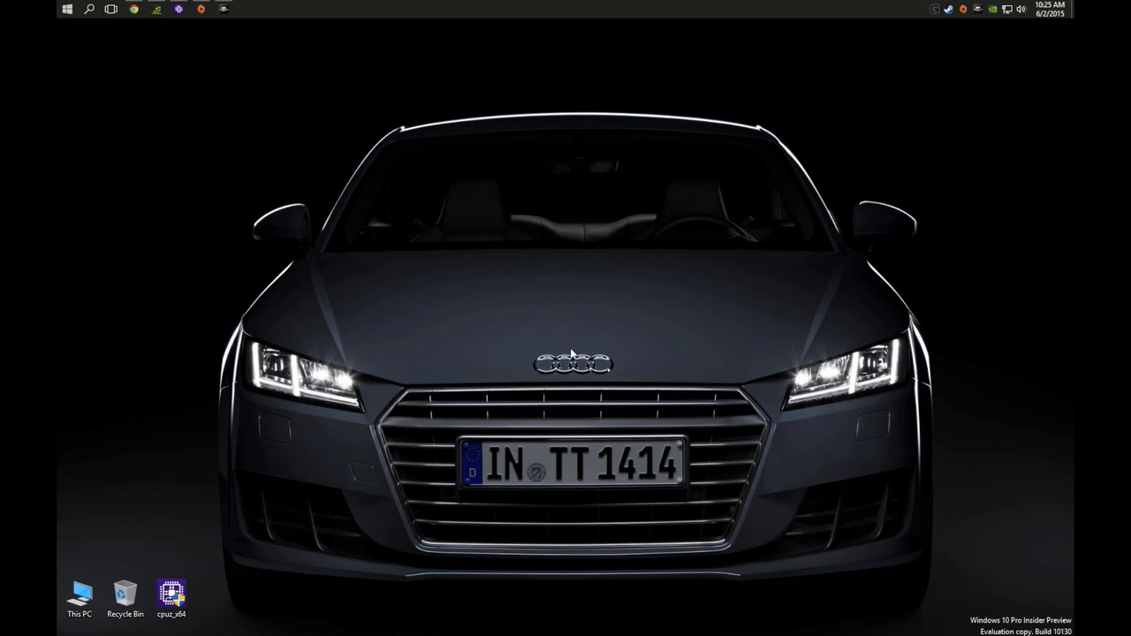
mouse_move(582, 304)
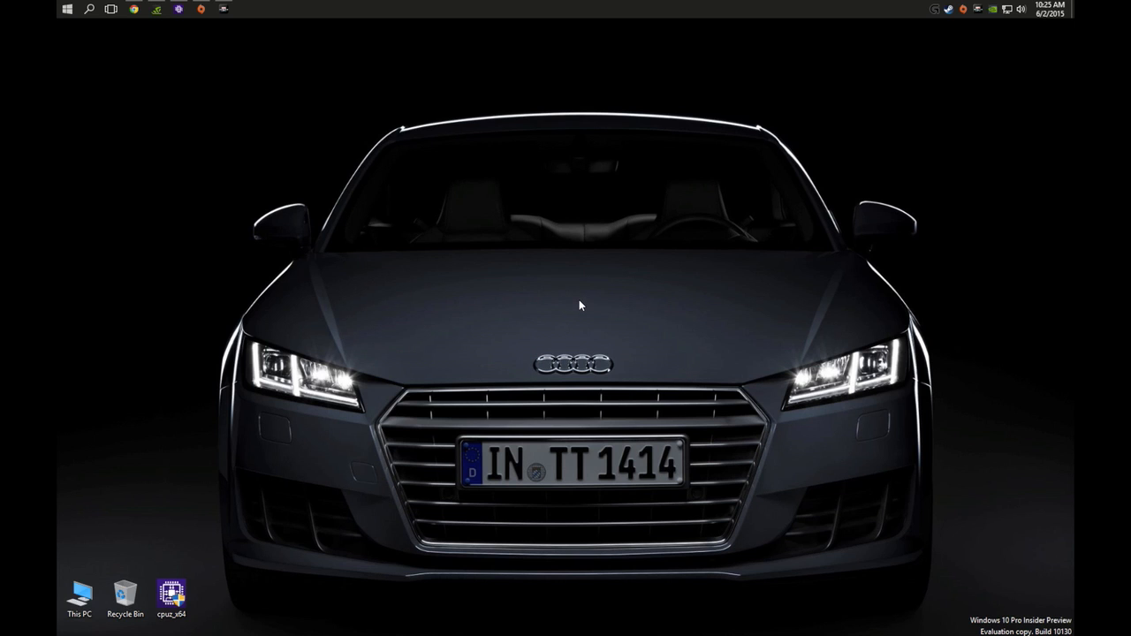
mouse_move(586, 293)
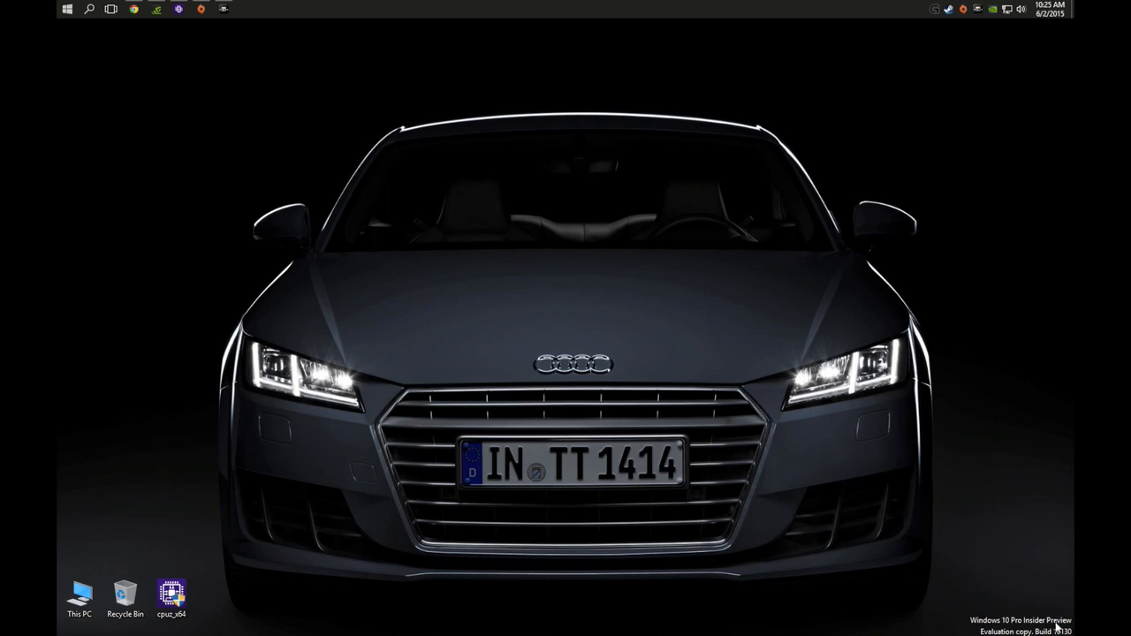
mouse_move(739, 438)
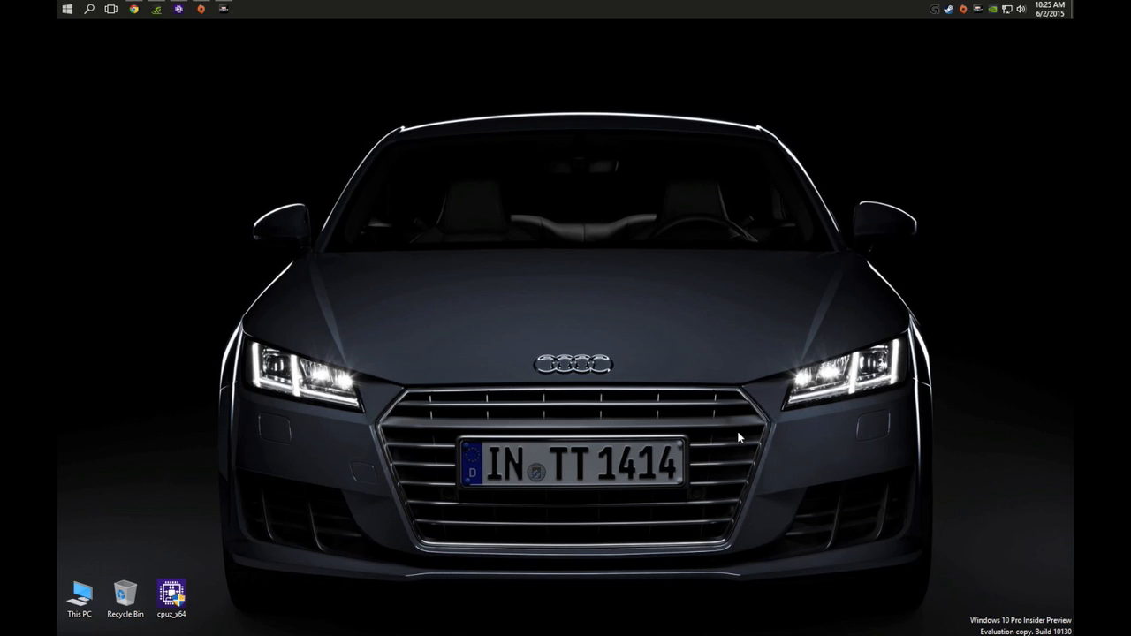
mouse_move(562, 304)
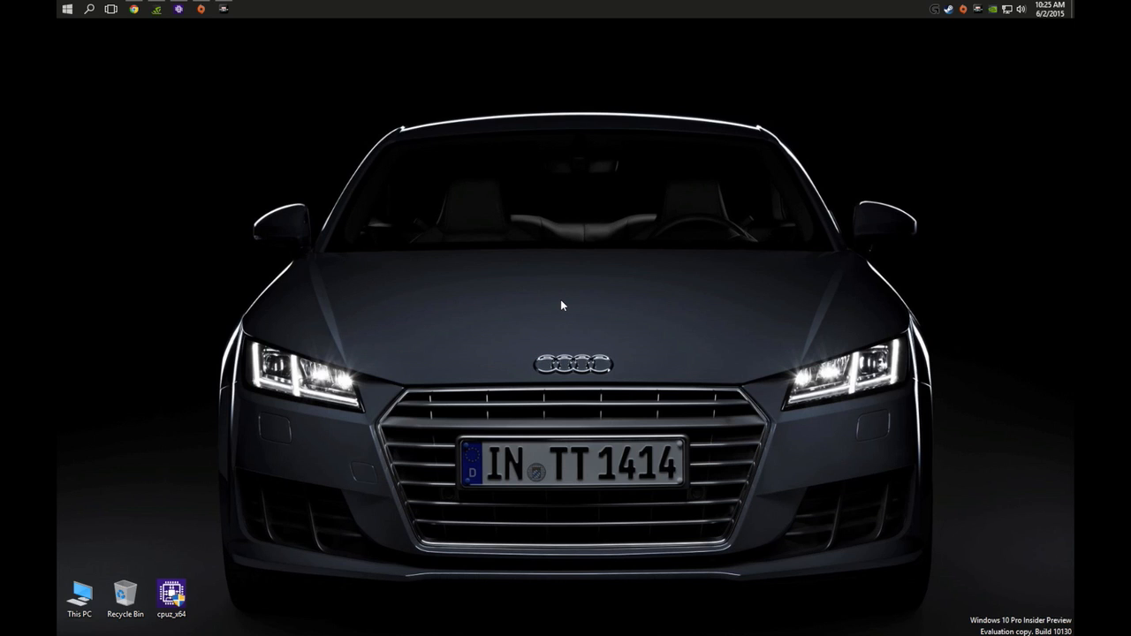
mouse_move(138, 52)
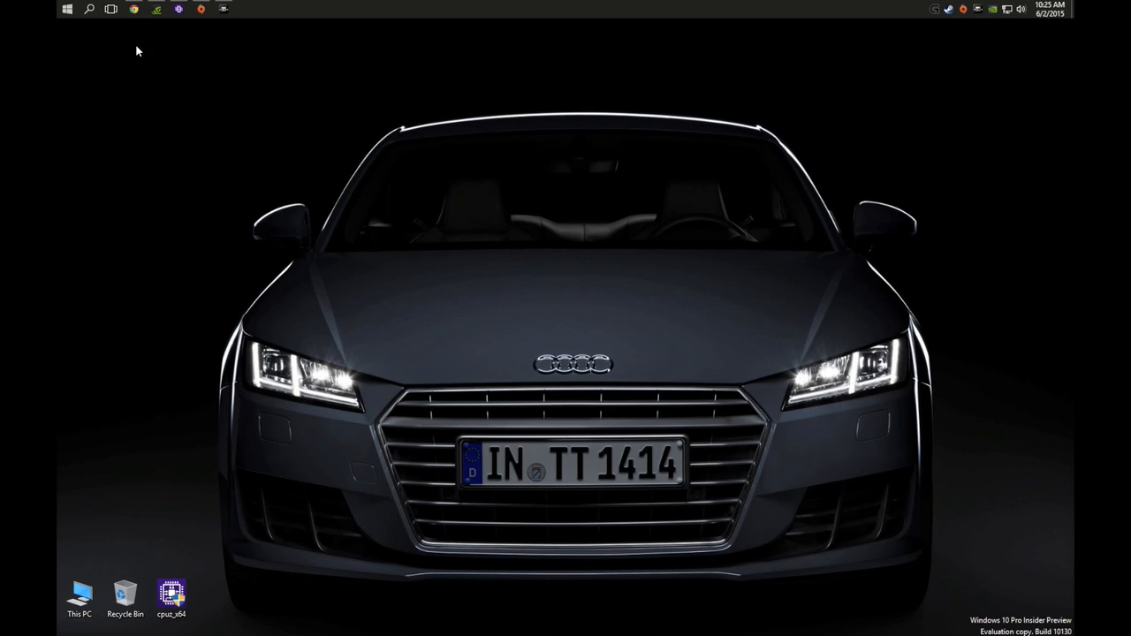
mouse_move(187, 74)
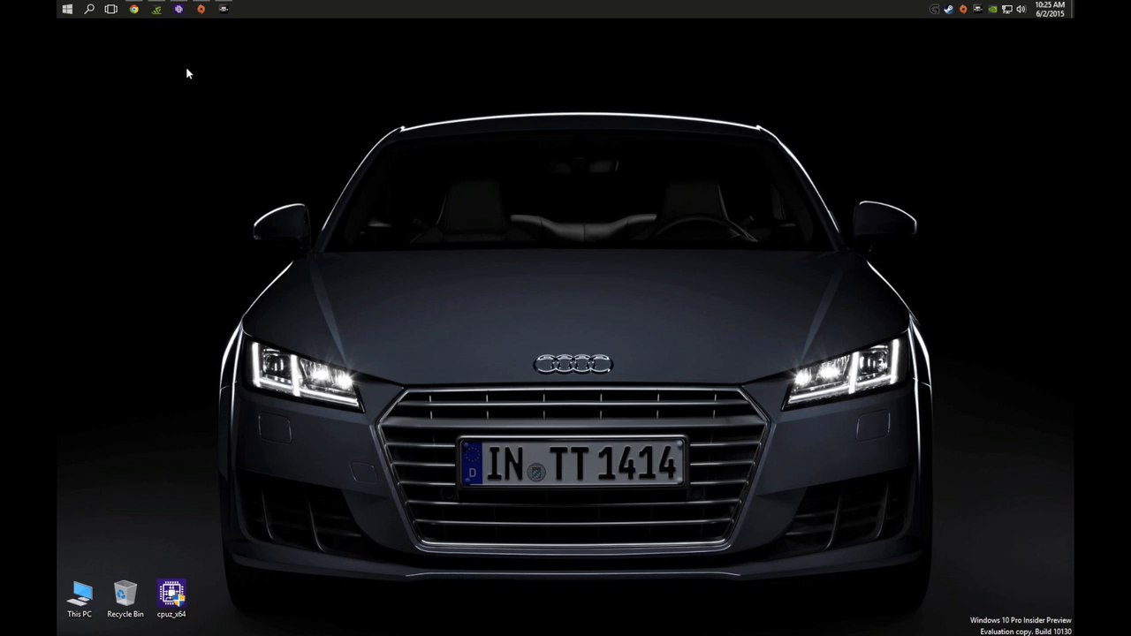
mouse_move(203, 74)
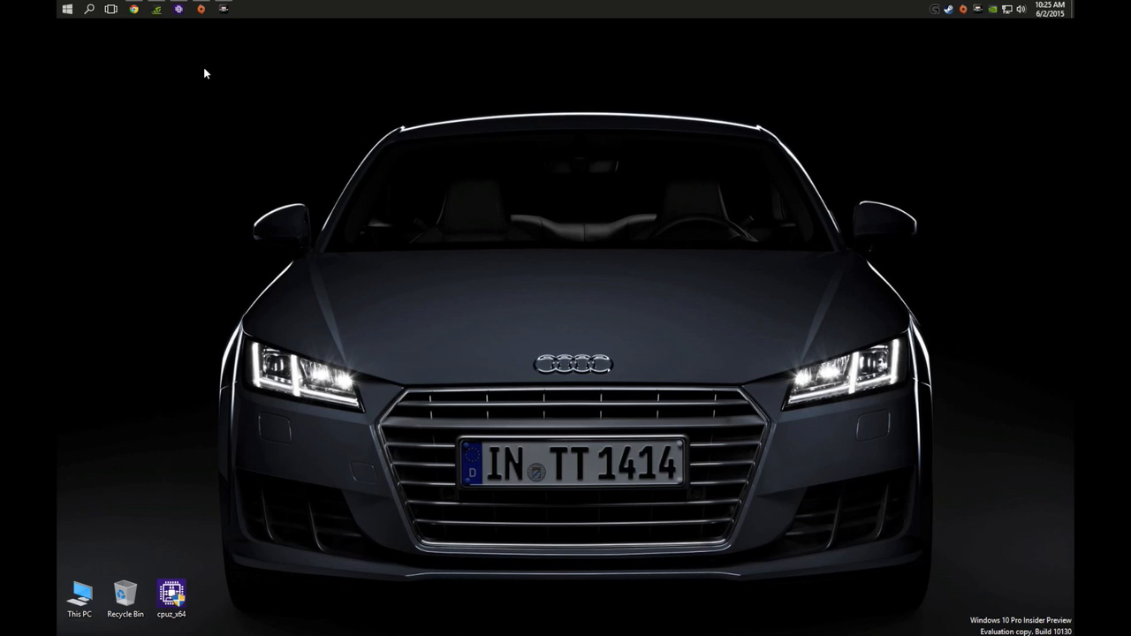
mouse_move(194, 70)
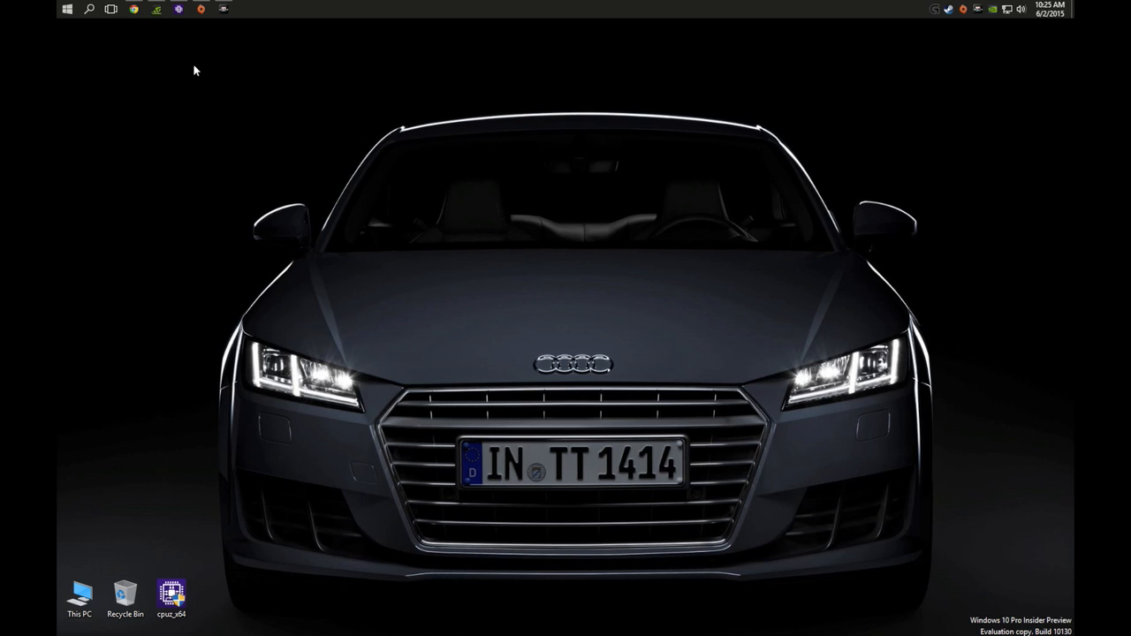
mouse_move(908, 611)
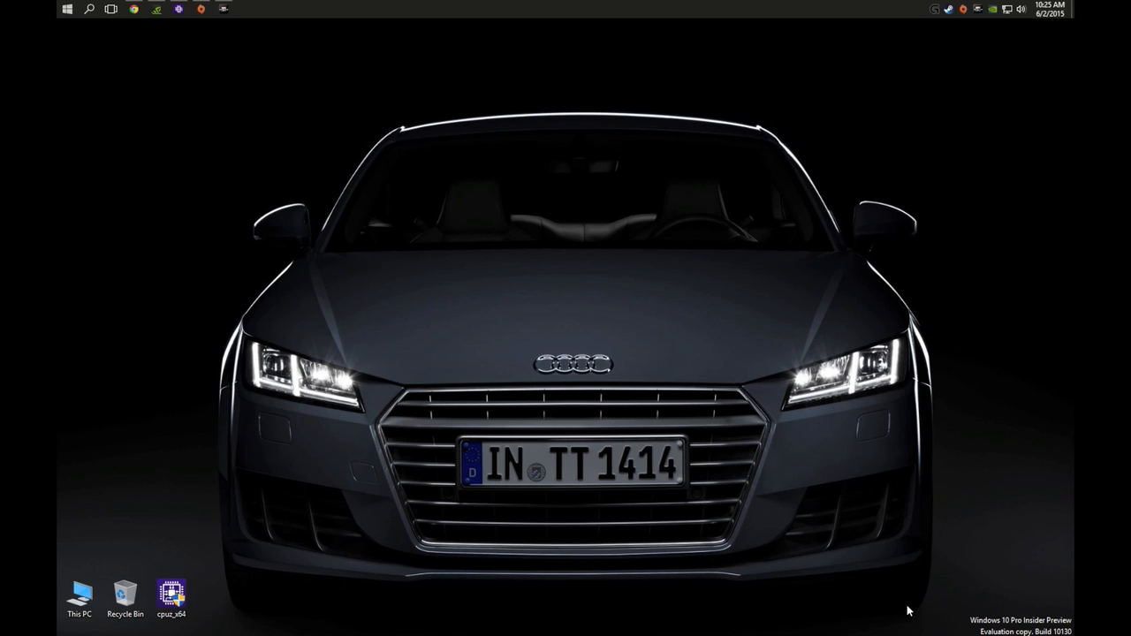
mouse_move(168, 208)
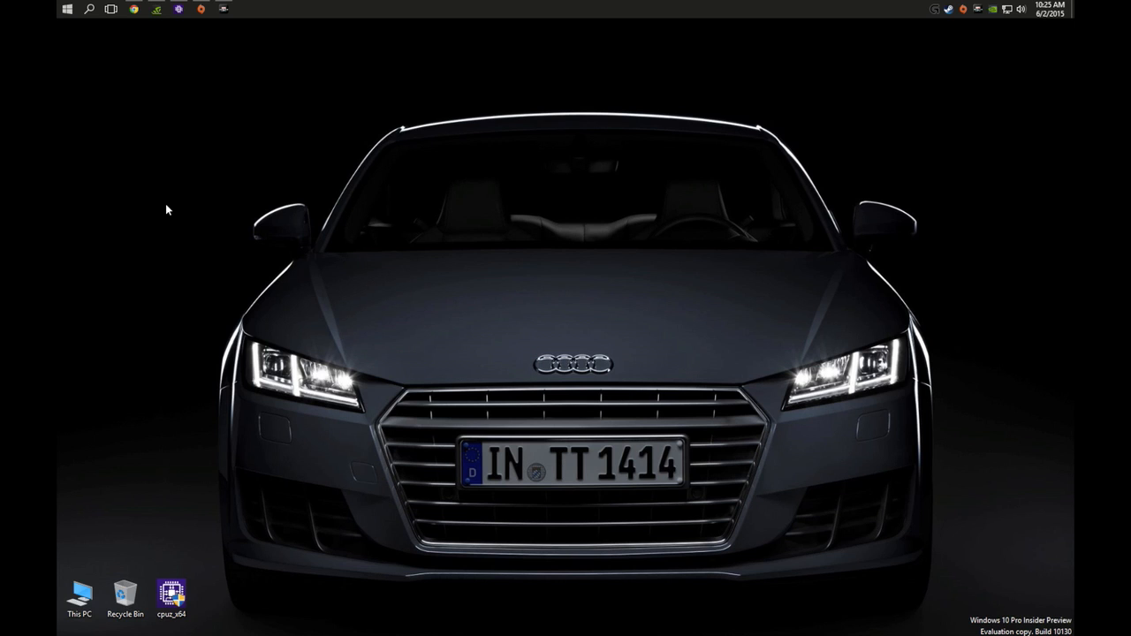
mouse_move(185, 187)
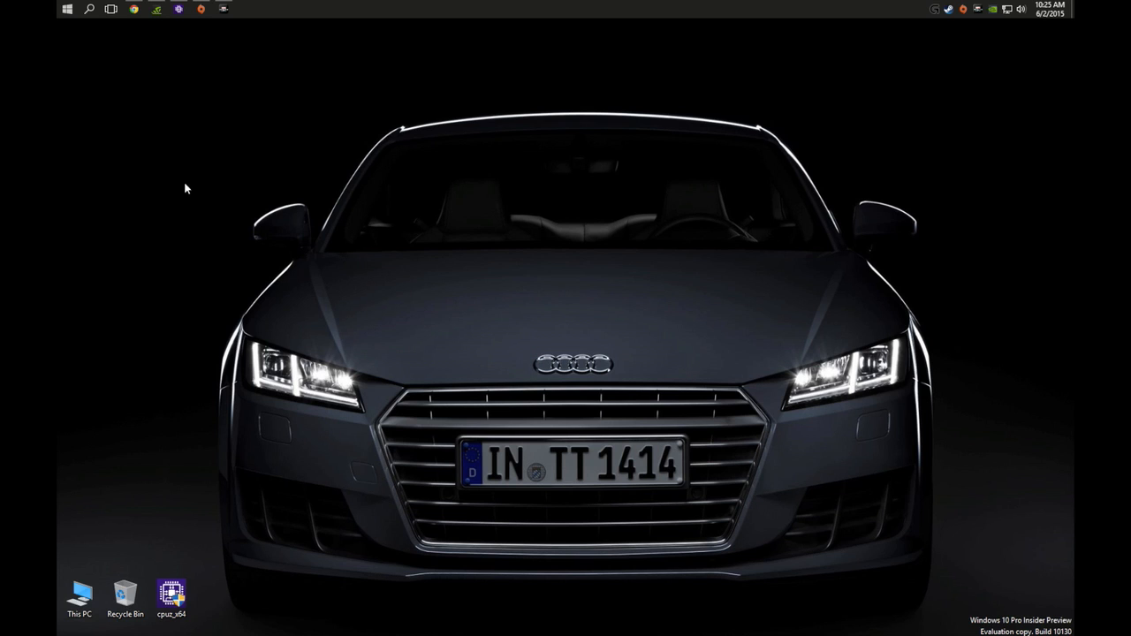
mouse_move(155, 26)
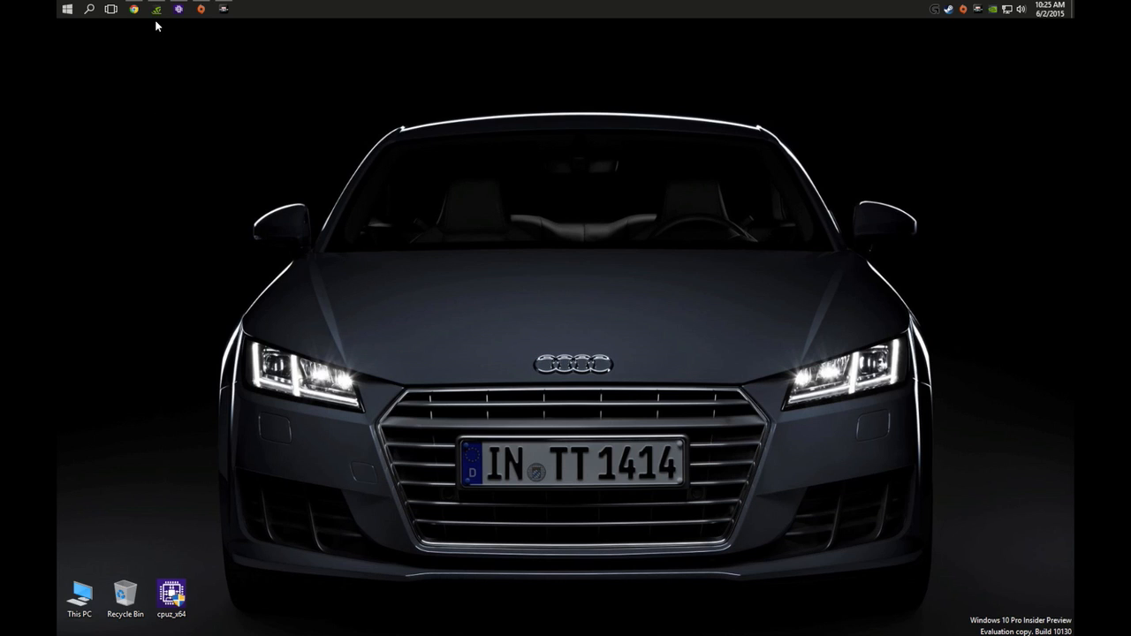
mouse_move(162, 39)
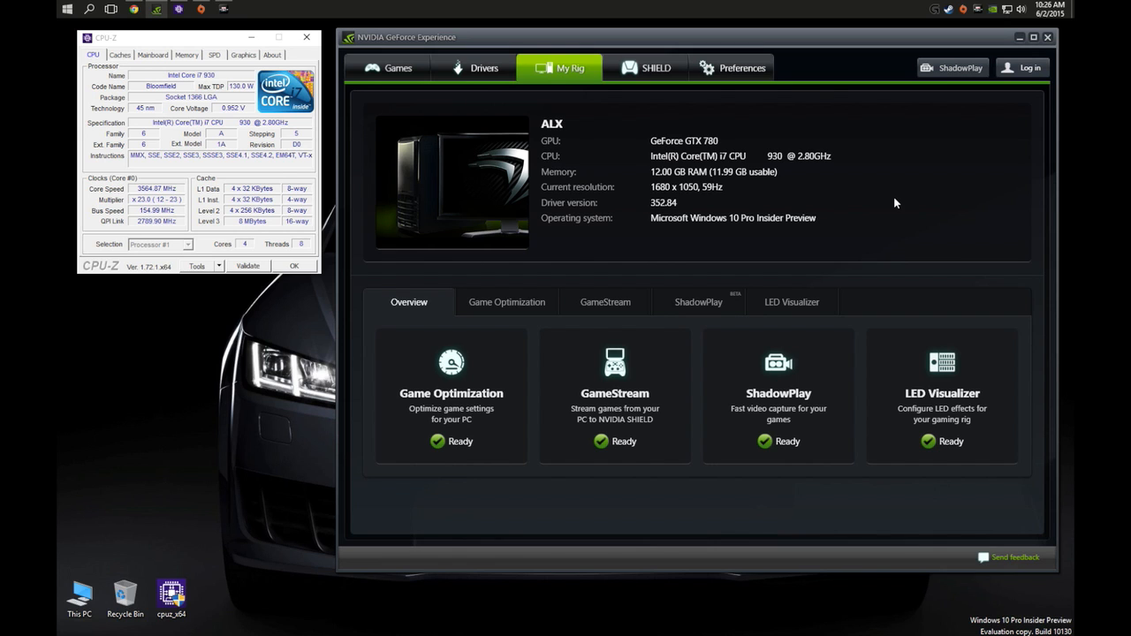
mouse_move(682, 231)
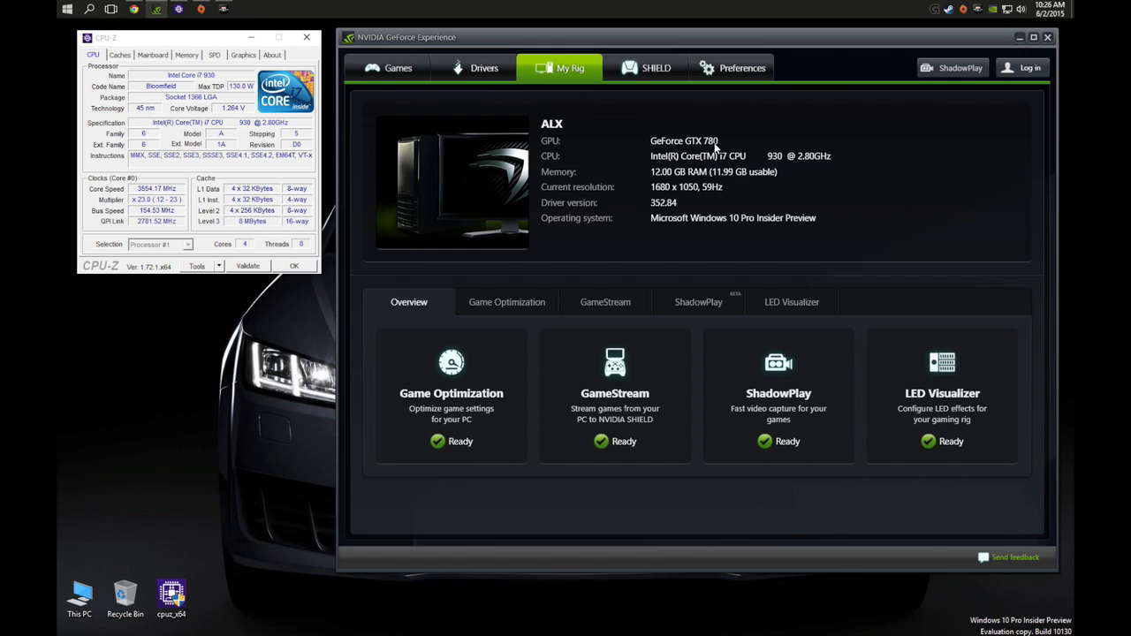
mouse_move(806, 139)
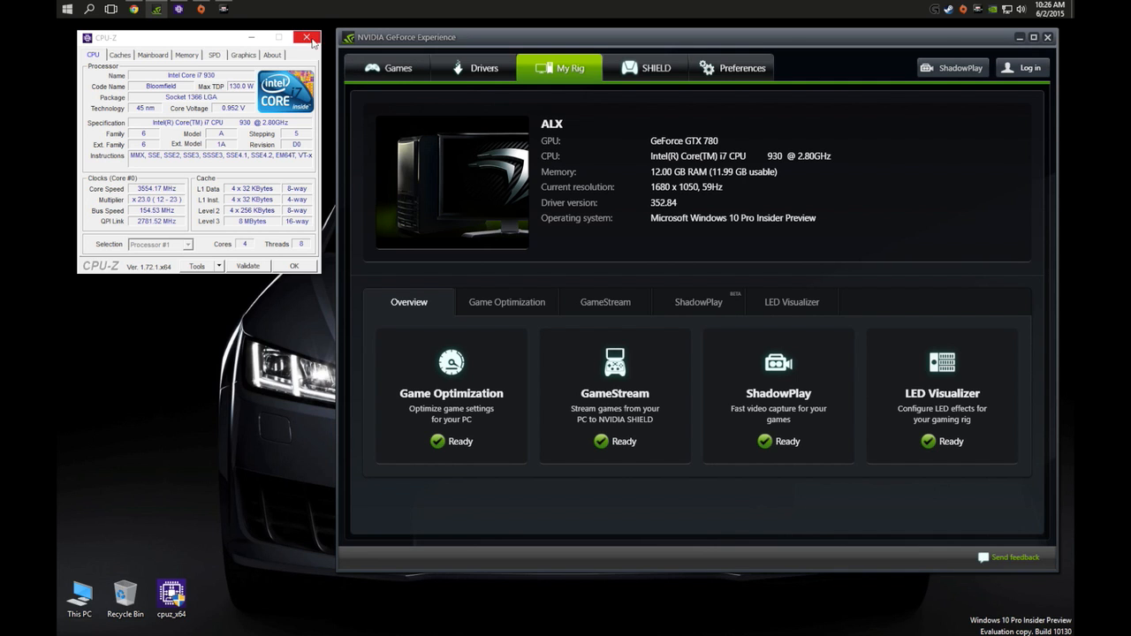
Close CPU-Z, delete the cpuz file from the desktop, and centre the GeForce Experience window
click(307, 37)
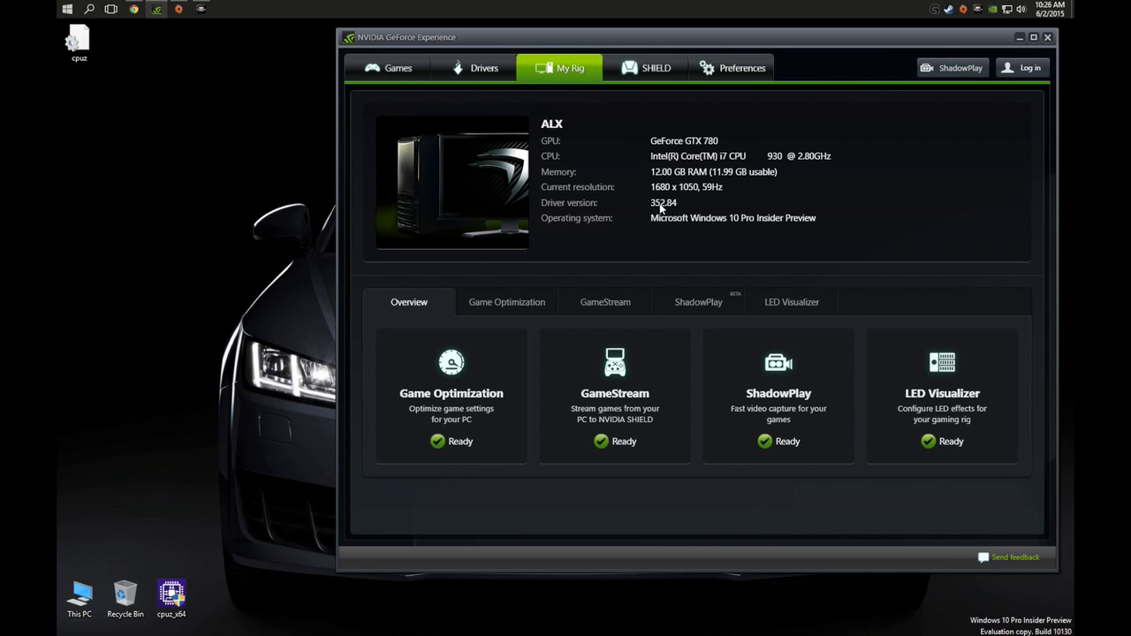
right_click(77, 42)
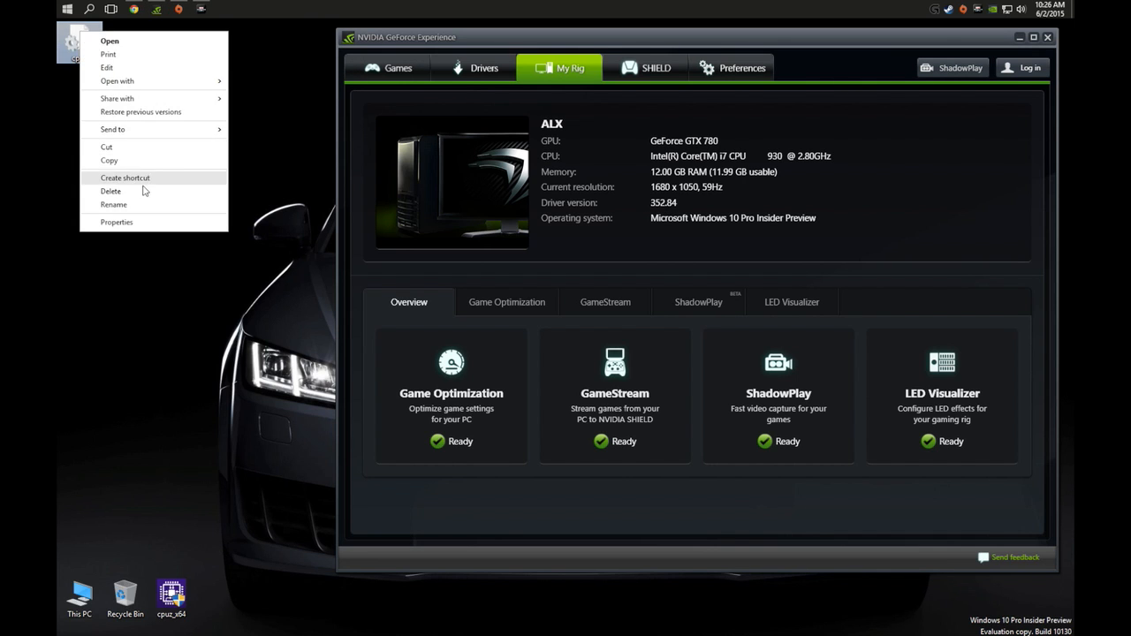
click(781, 272)
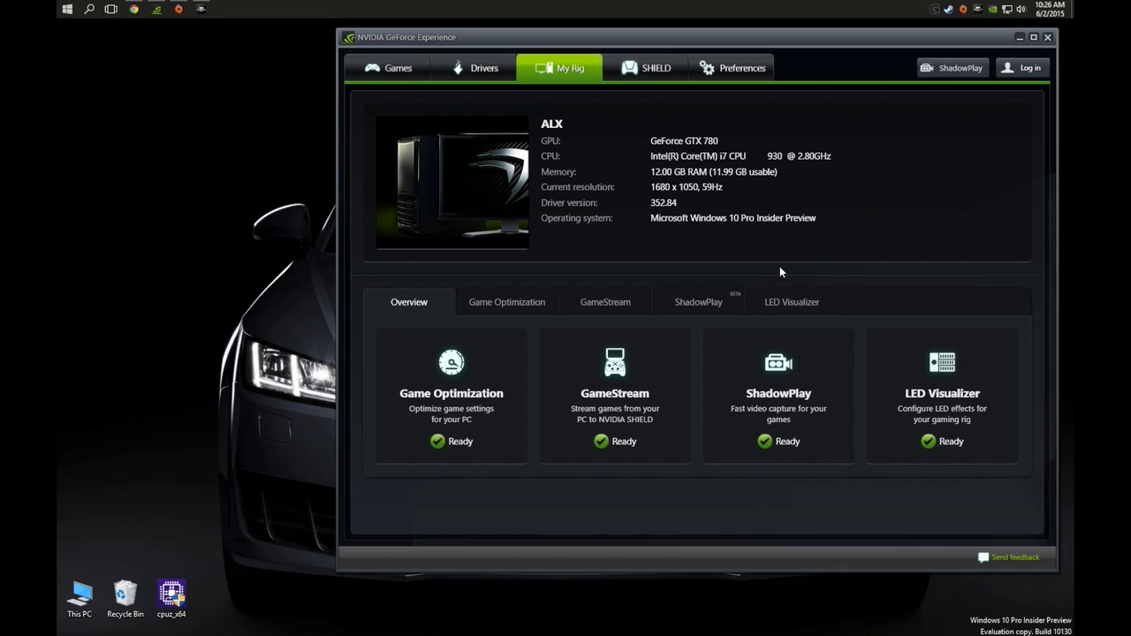
mouse_move(753, 283)
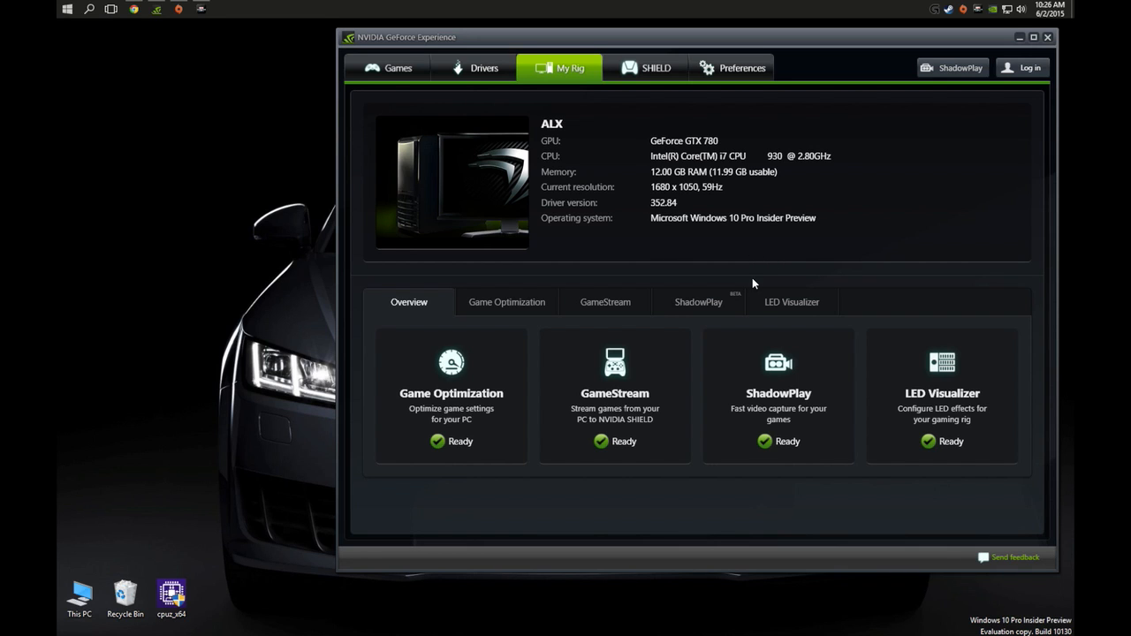
mouse_move(781, 265)
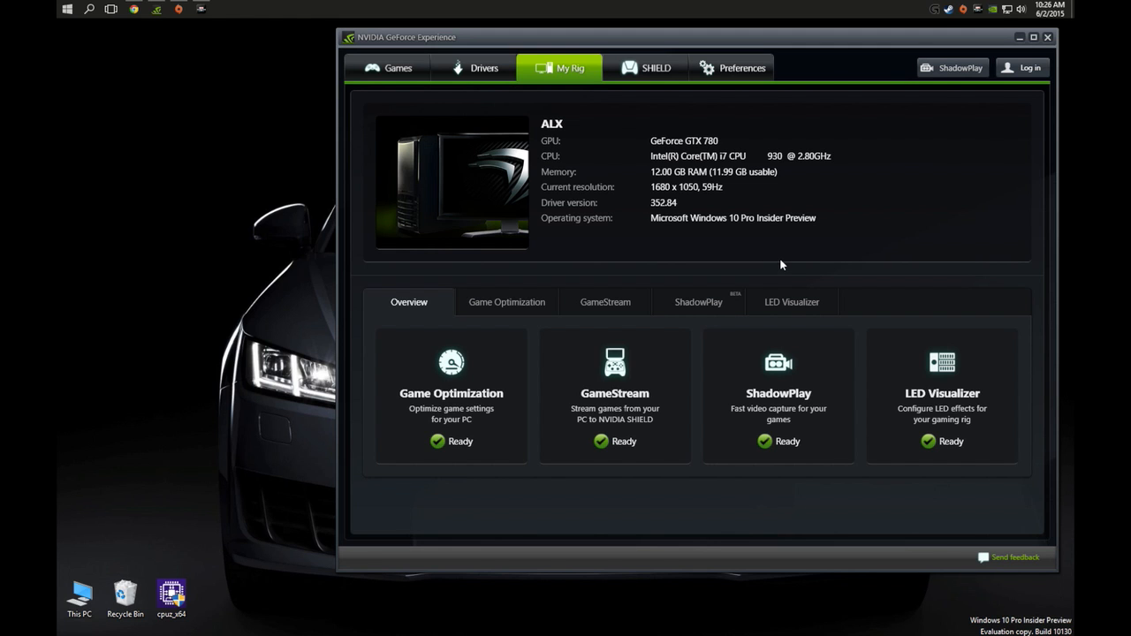
mouse_move(695, 203)
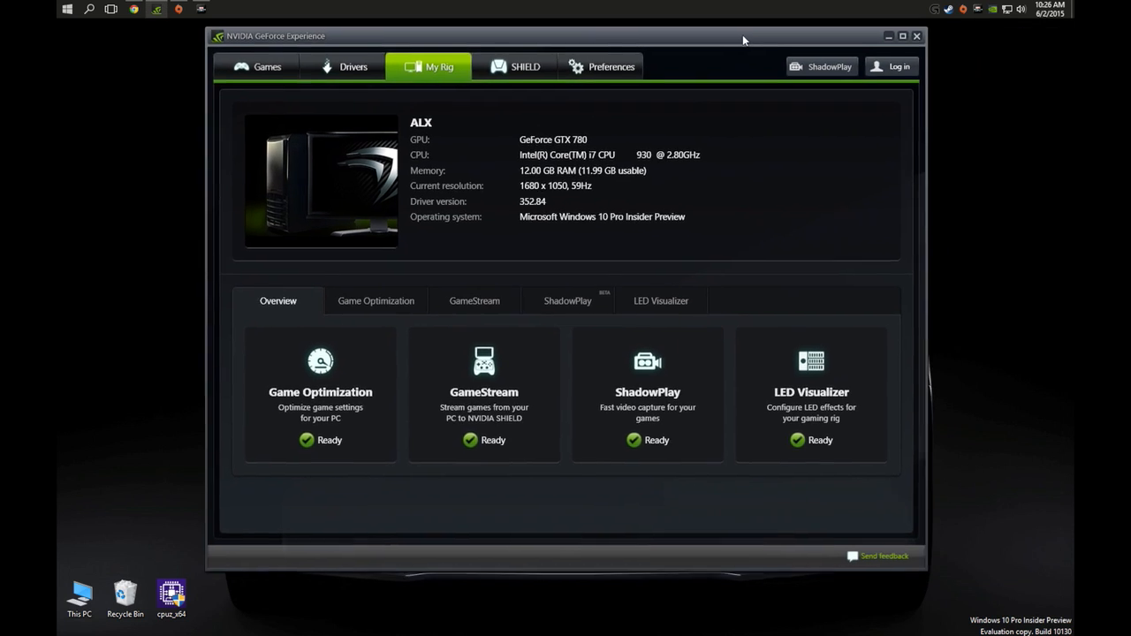
drag(742, 36, 757, 53)
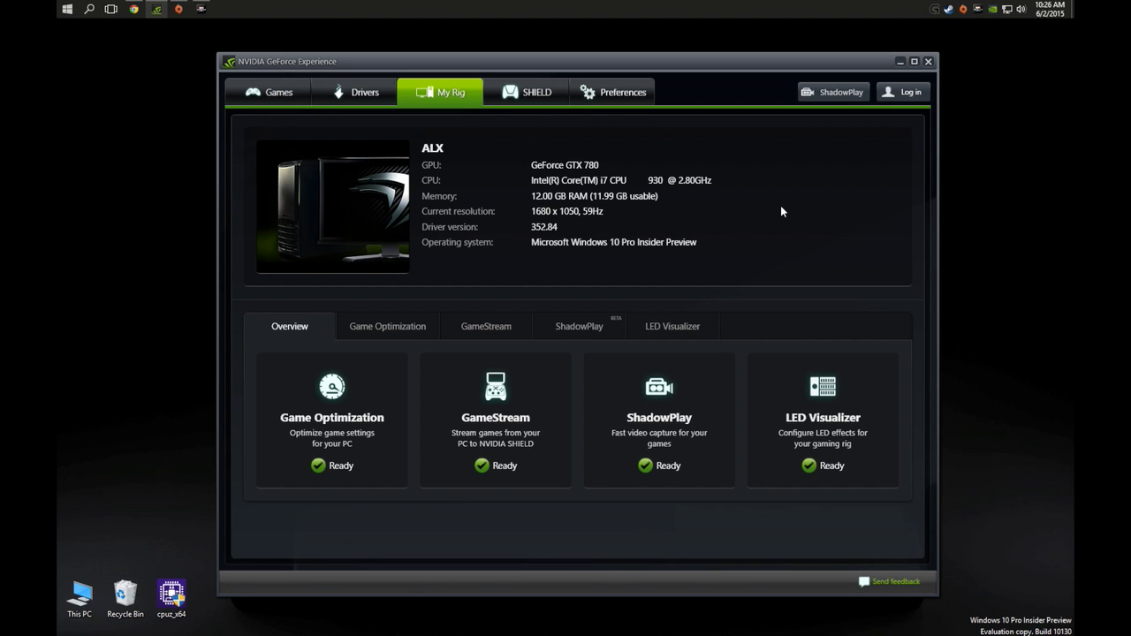
mouse_move(733, 64)
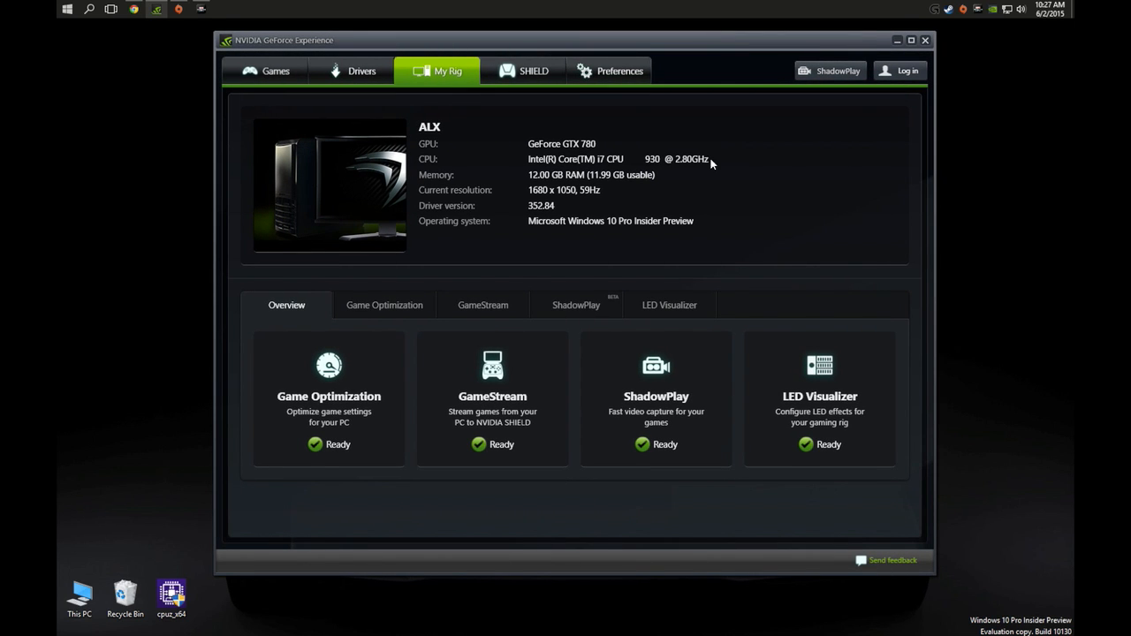
mouse_move(497, 171)
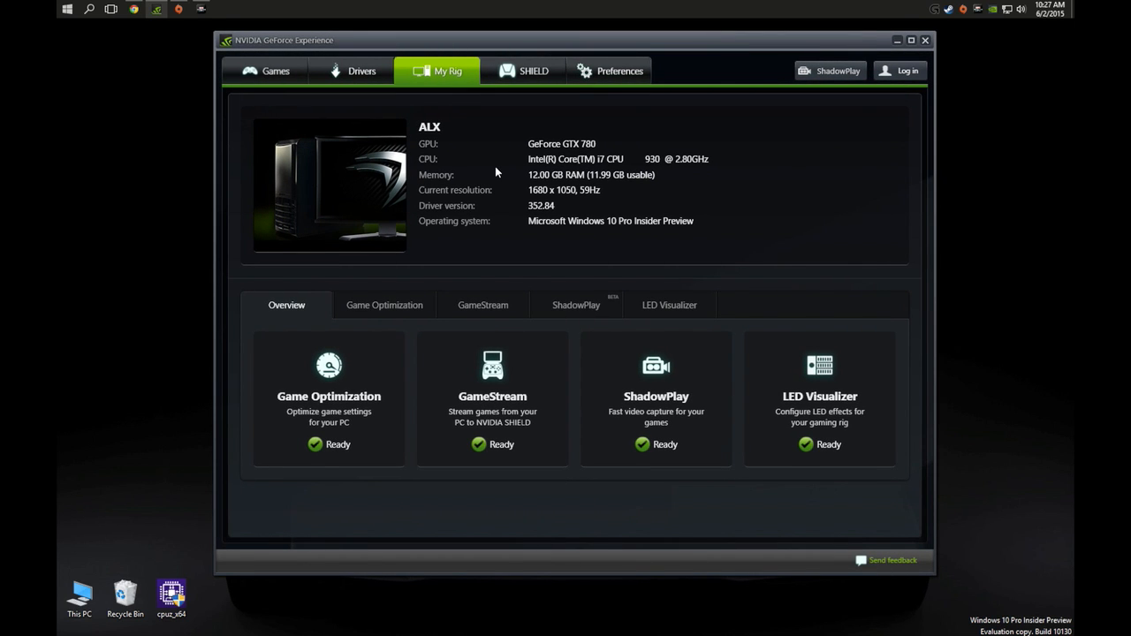
Close GeForce Experience to return to the car-wallpaper desktop
click(898, 39)
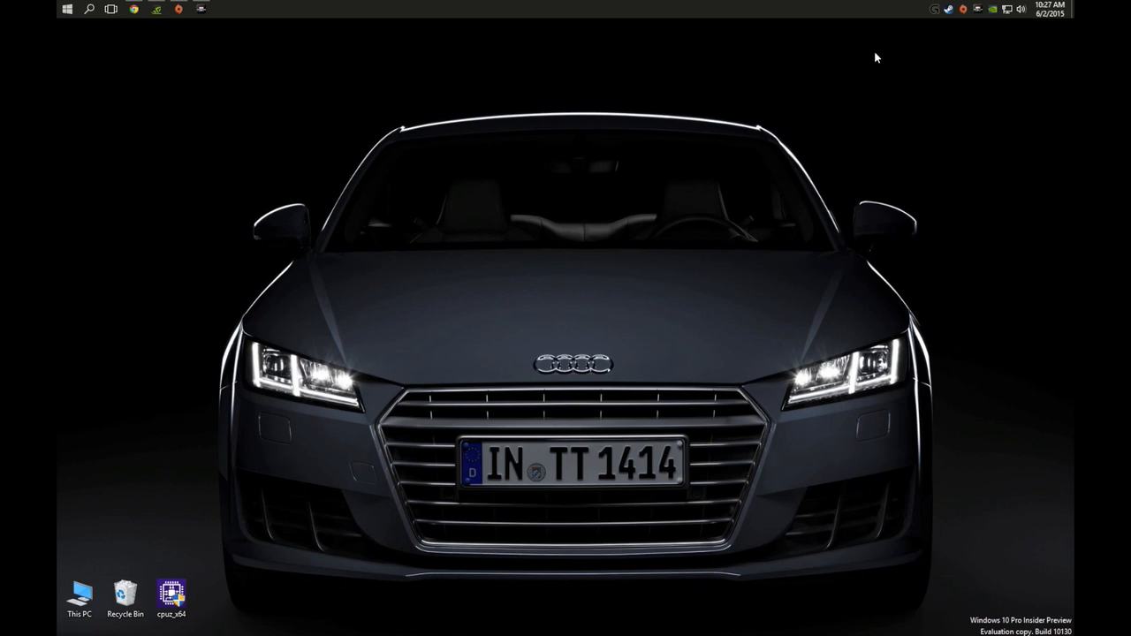
mouse_move(147, 59)
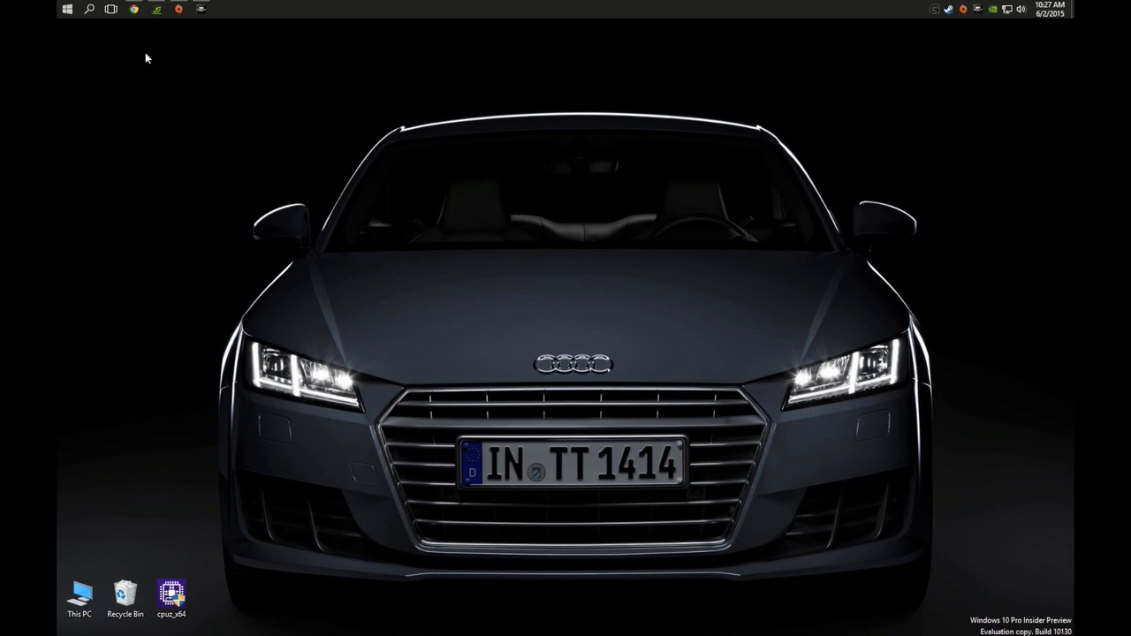
mouse_move(166, 64)
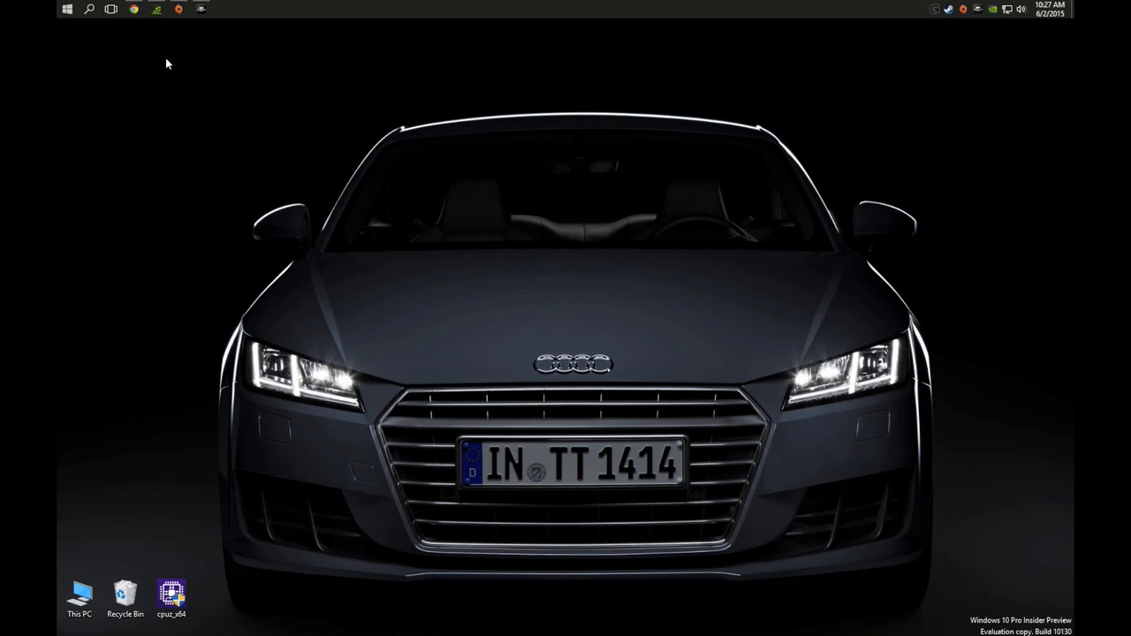
mouse_move(169, 117)
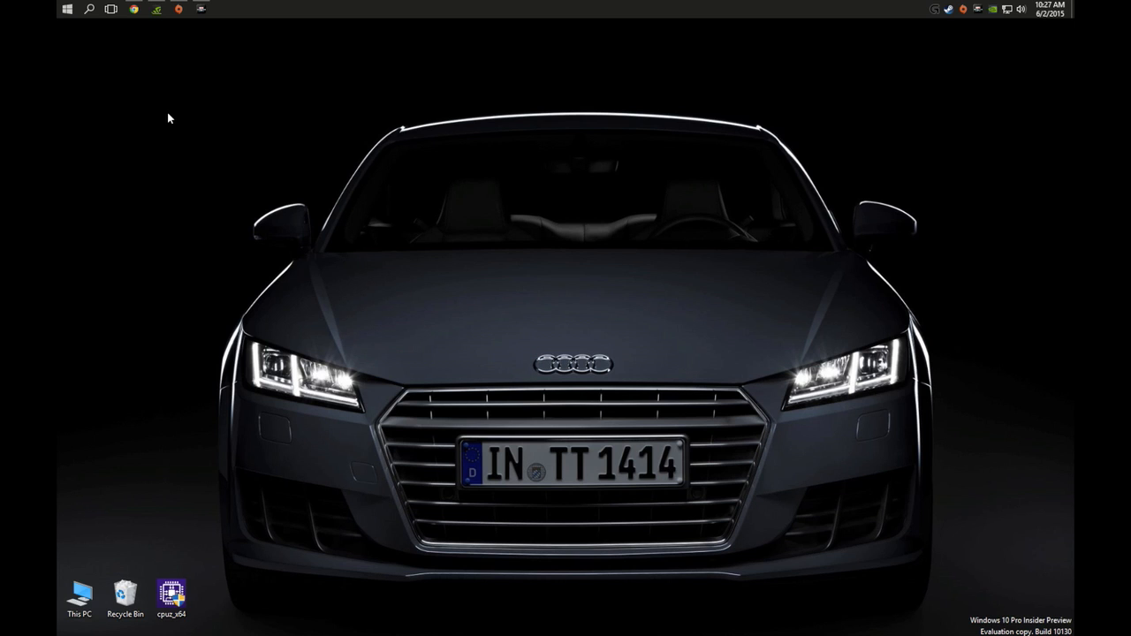
mouse_move(185, 124)
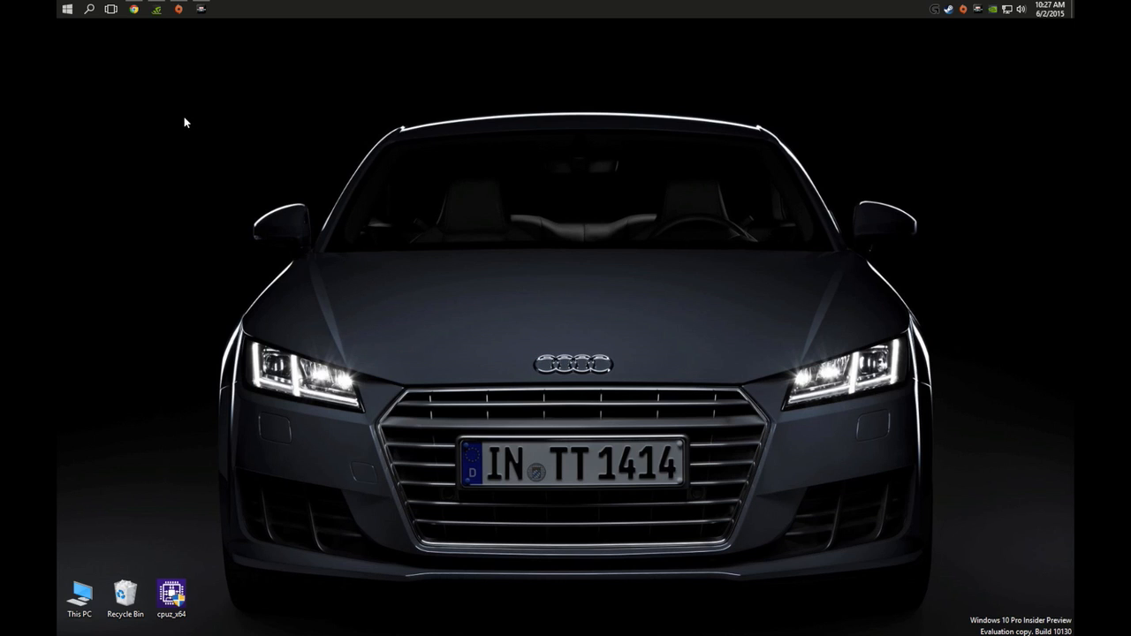
mouse_move(178, 124)
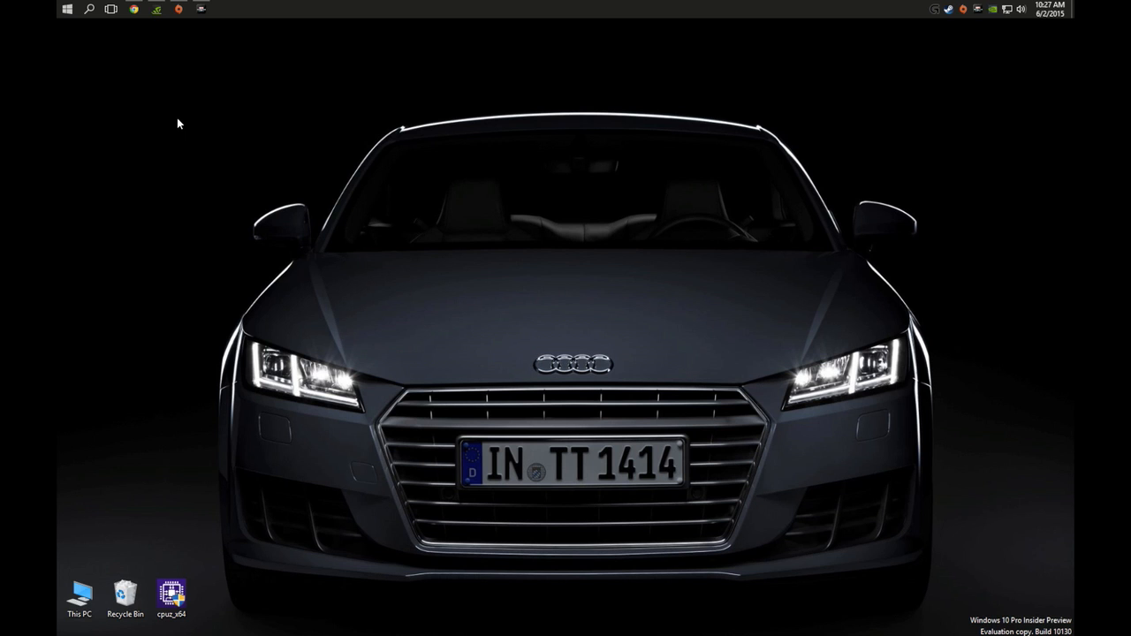
mouse_move(127, 165)
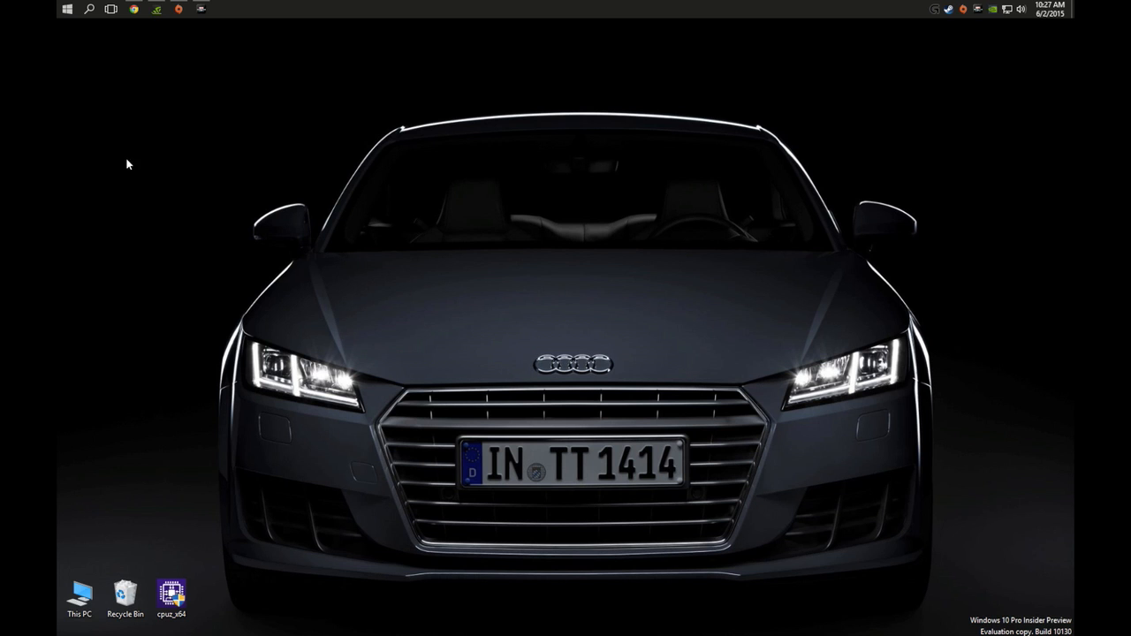
mouse_move(106, 96)
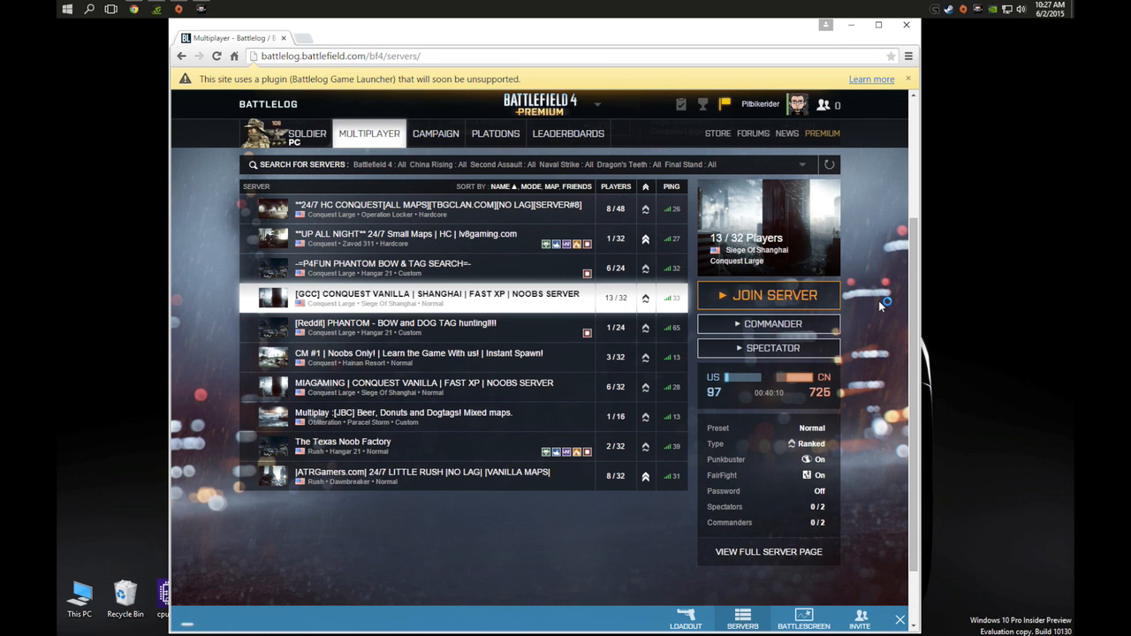
mouse_move(880, 305)
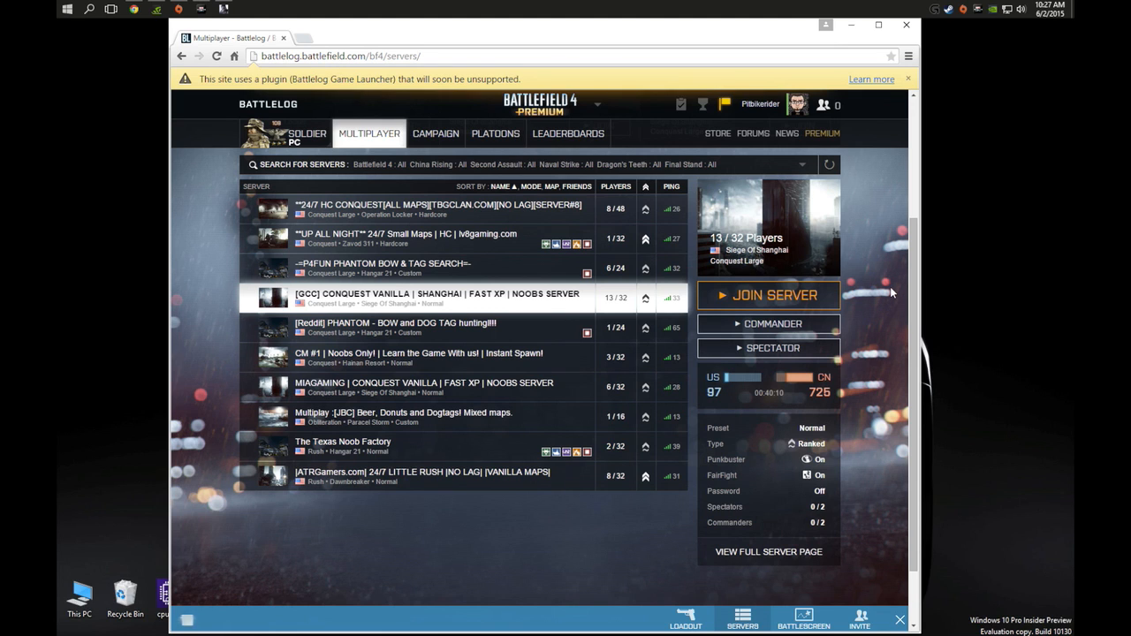
mouse_move(869, 308)
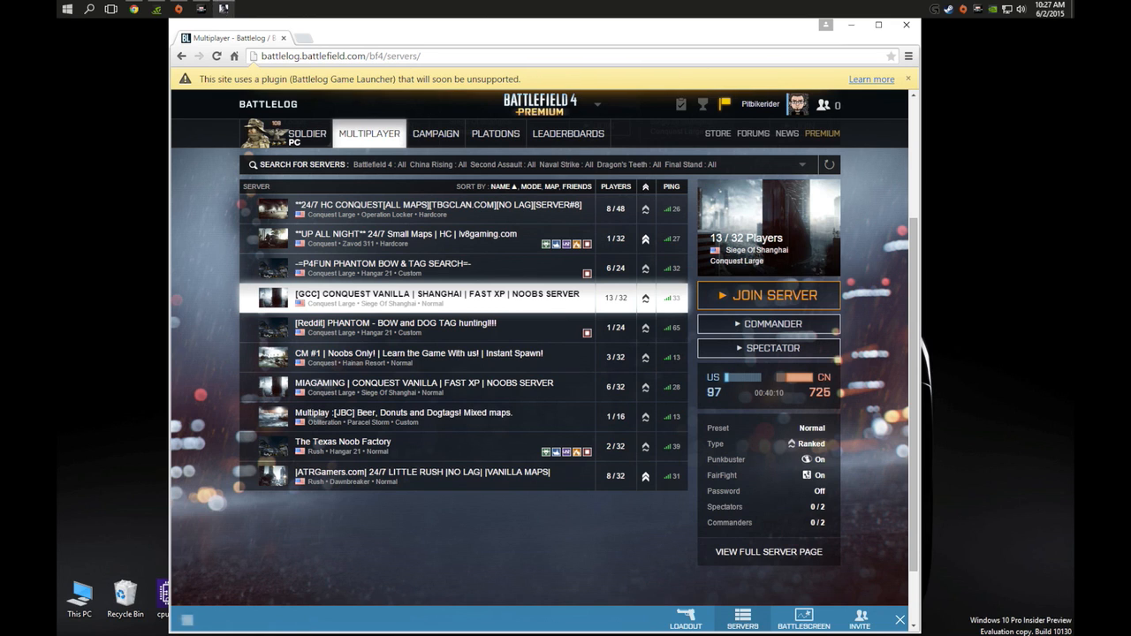
Join the GCC Conquest Vanilla Siege of Shanghai server from the Battlelog browser
click(769, 295)
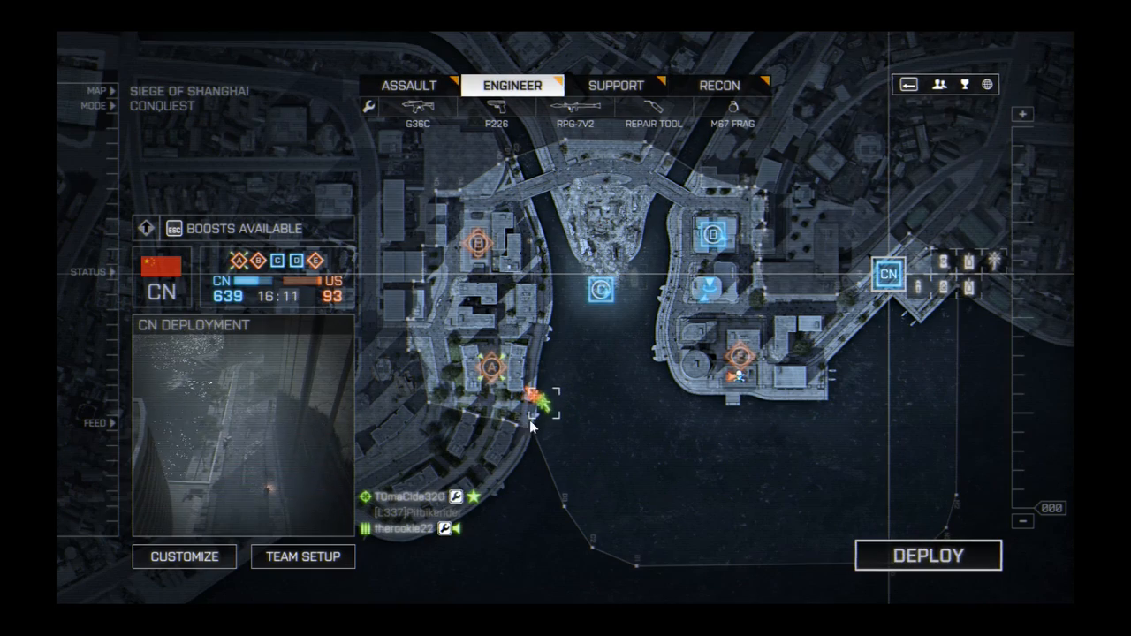
Deploy as an Engineer onto a Shanghai skyscraper rooftop spawn
click(926, 555)
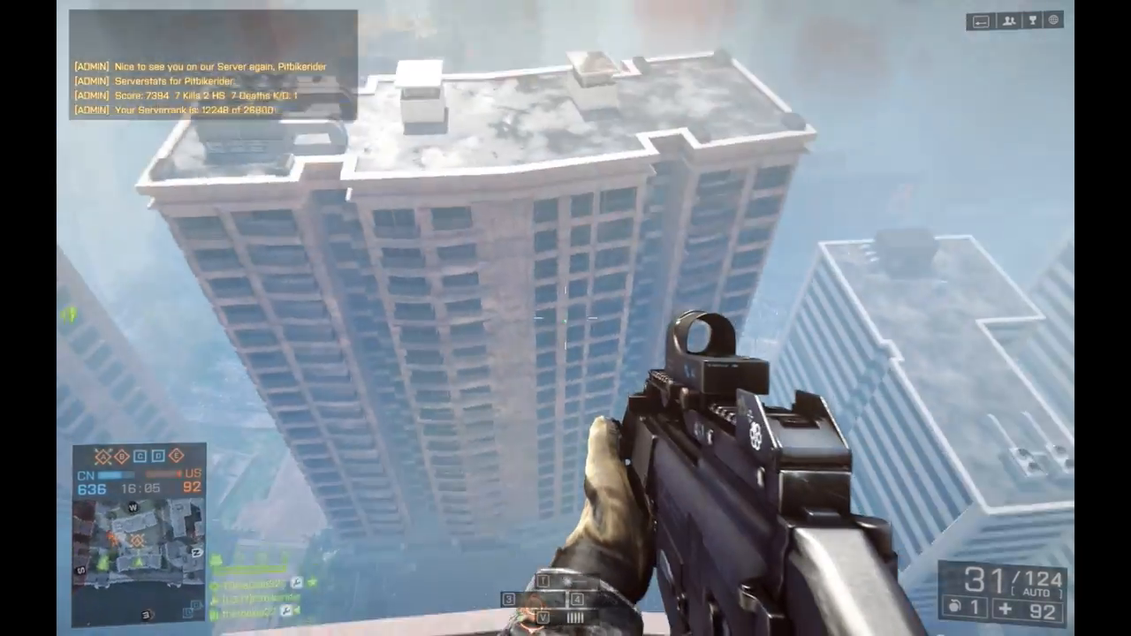
mouse_move(566, 318)
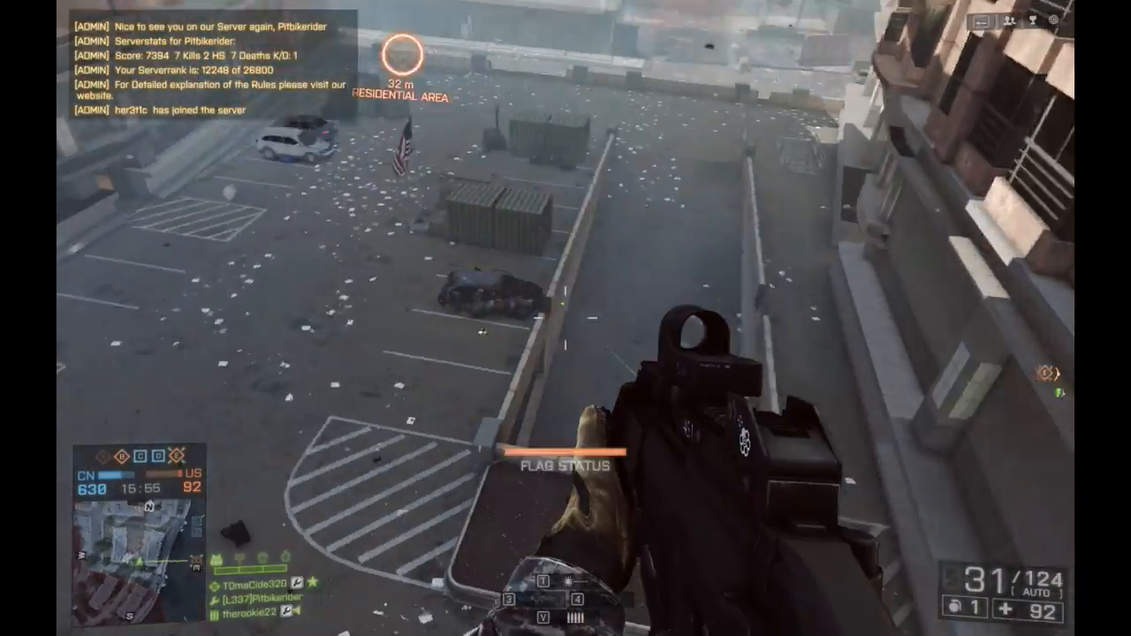
mouse_move(565, 318)
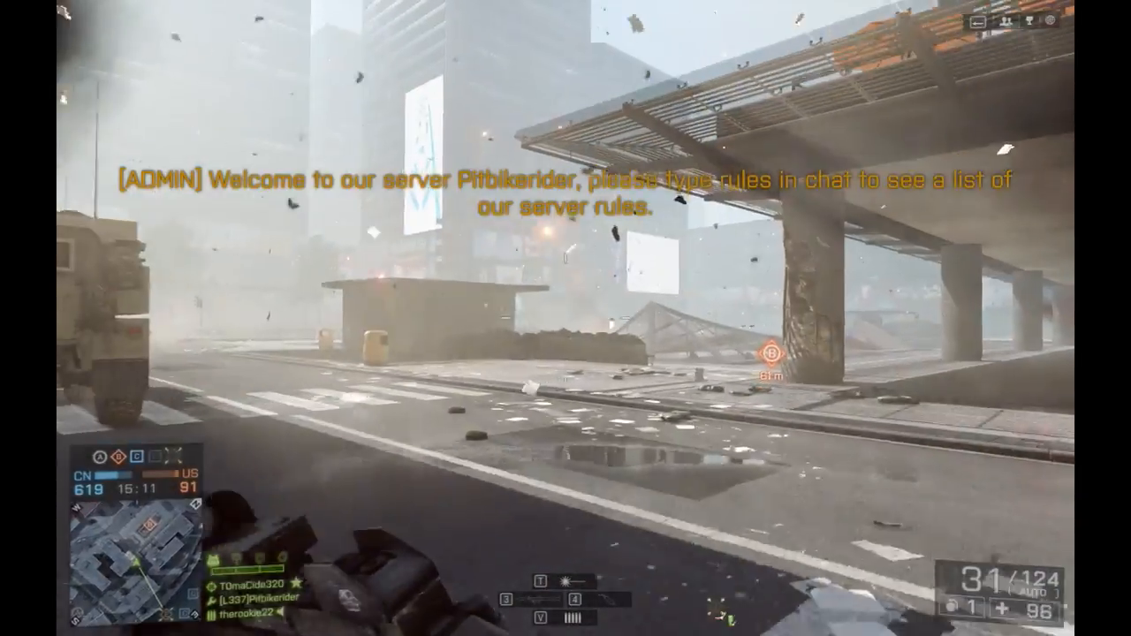
mouse_move(565, 318)
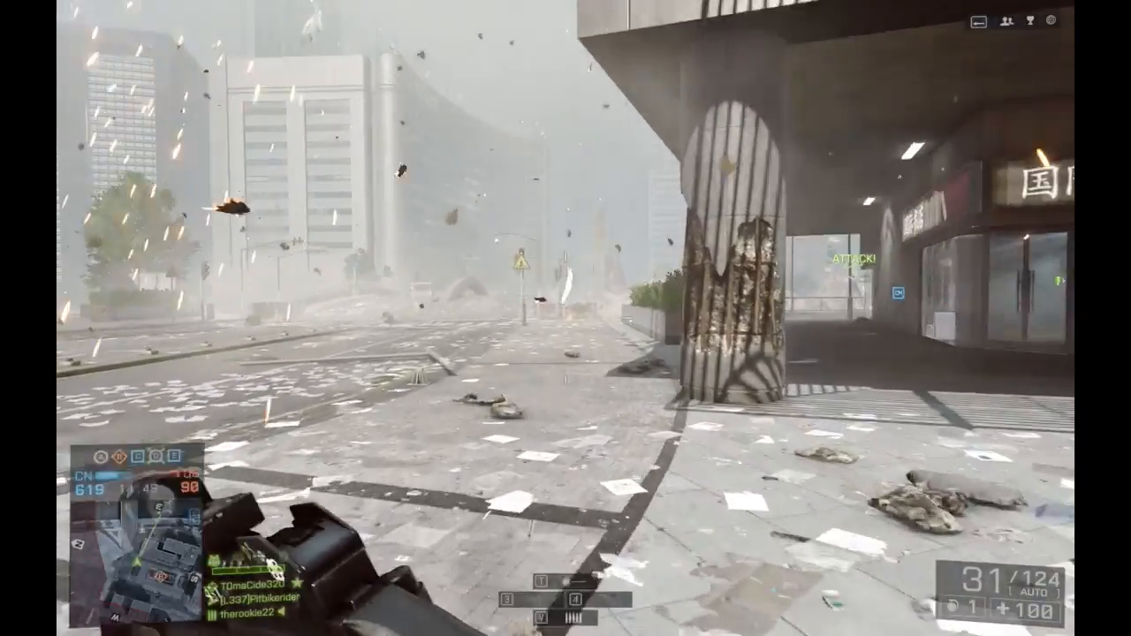
mouse_move(565, 318)
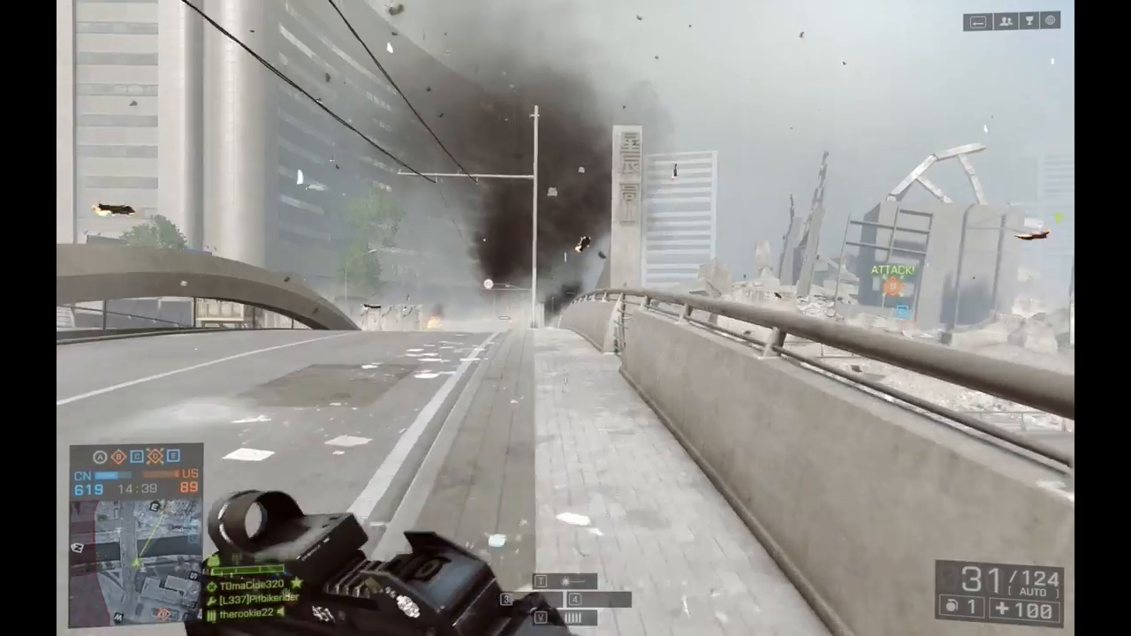
mouse_move(566, 319)
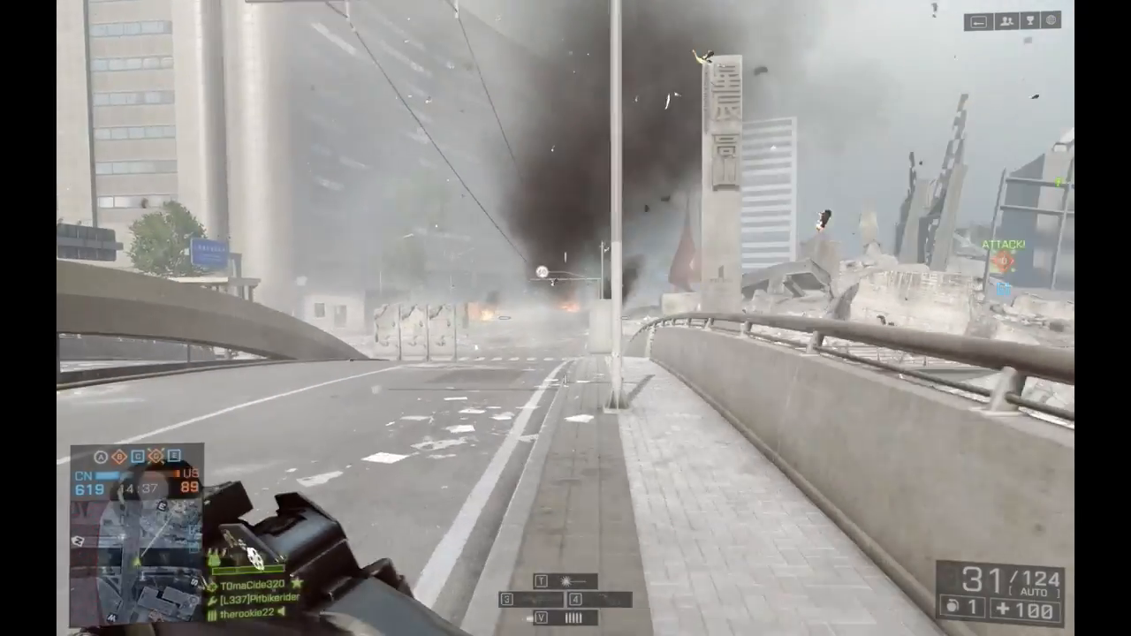
mouse_move(565, 318)
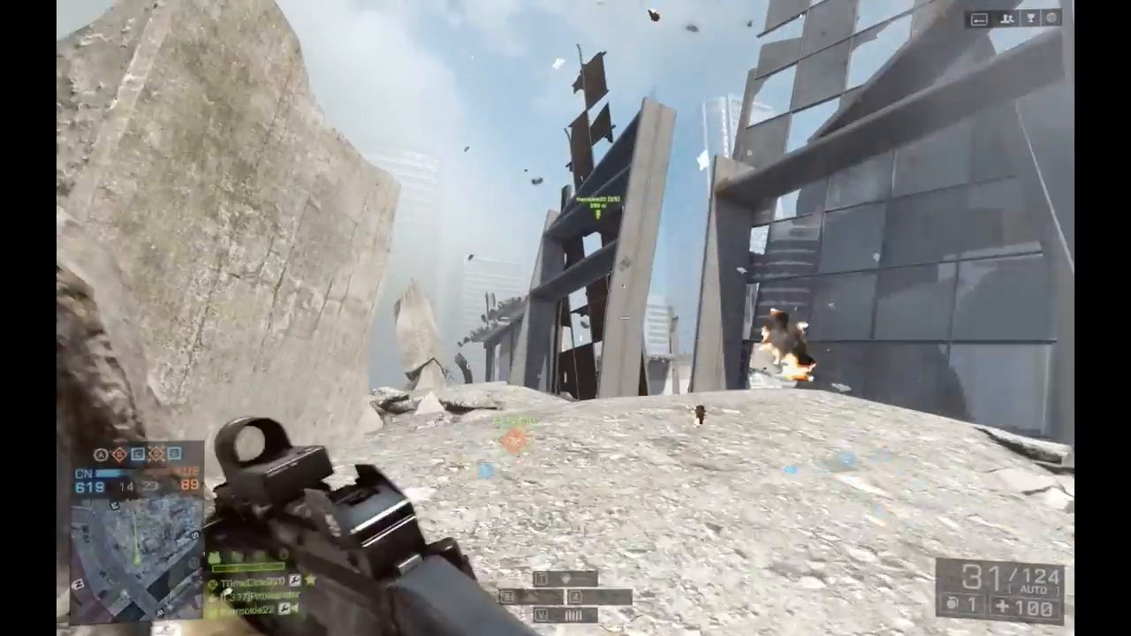
mouse_move(565, 318)
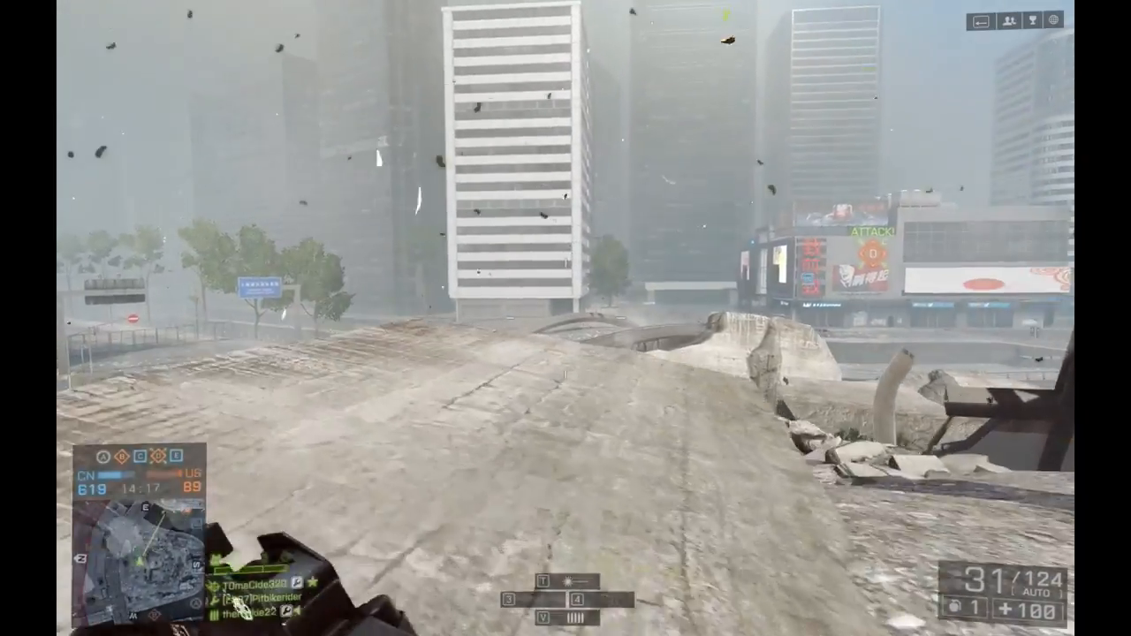
Aim down the rifle's sights while pushing through the streets toward objective D
right_click(566, 319)
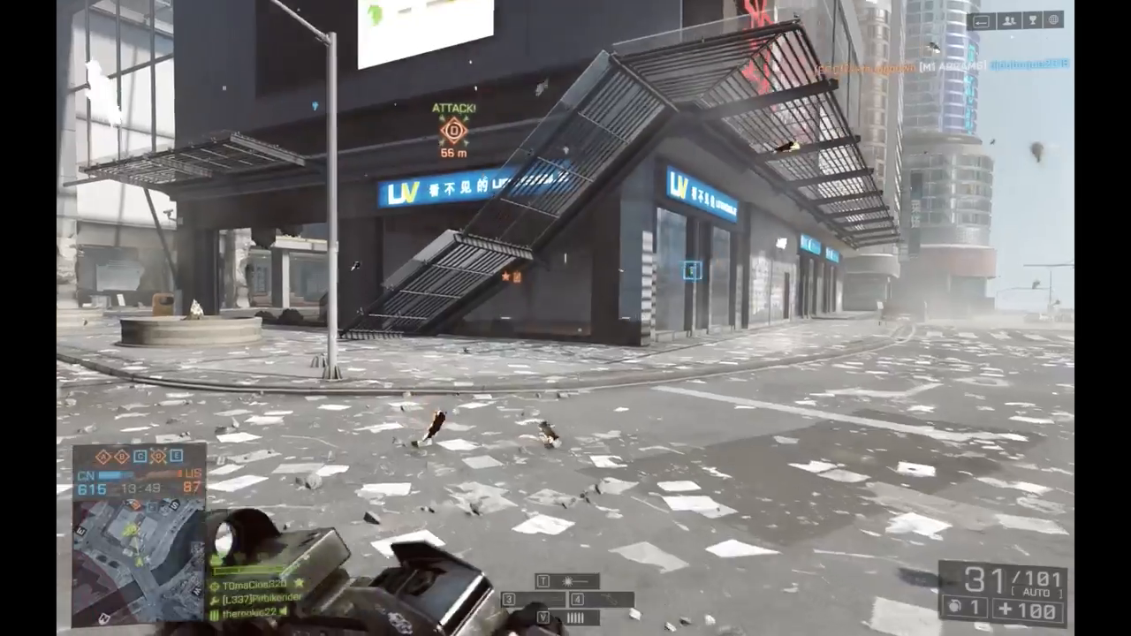
mouse_move(565, 318)
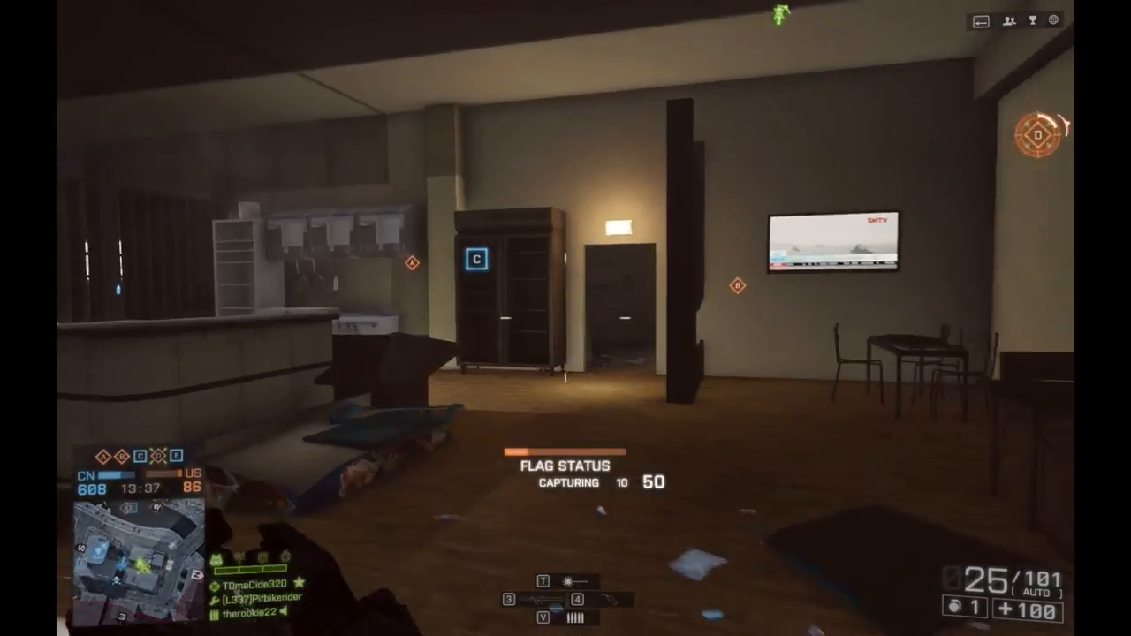
mouse_move(566, 318)
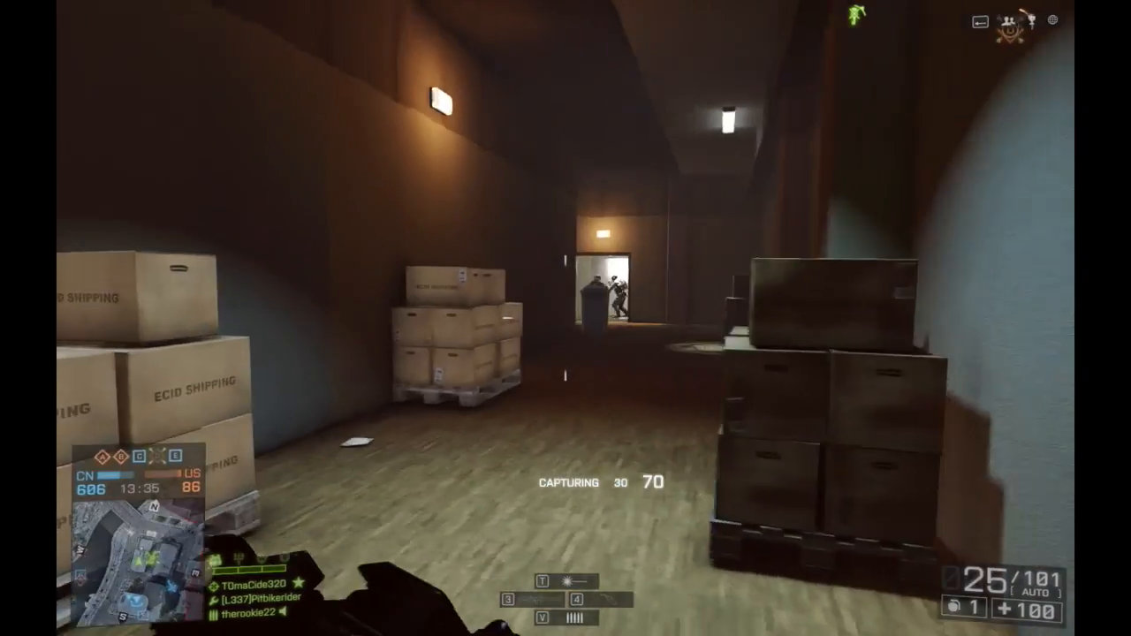
Aim down the sights inside the flag building, then leave the Battlefield 4 match
right_click(566, 318)
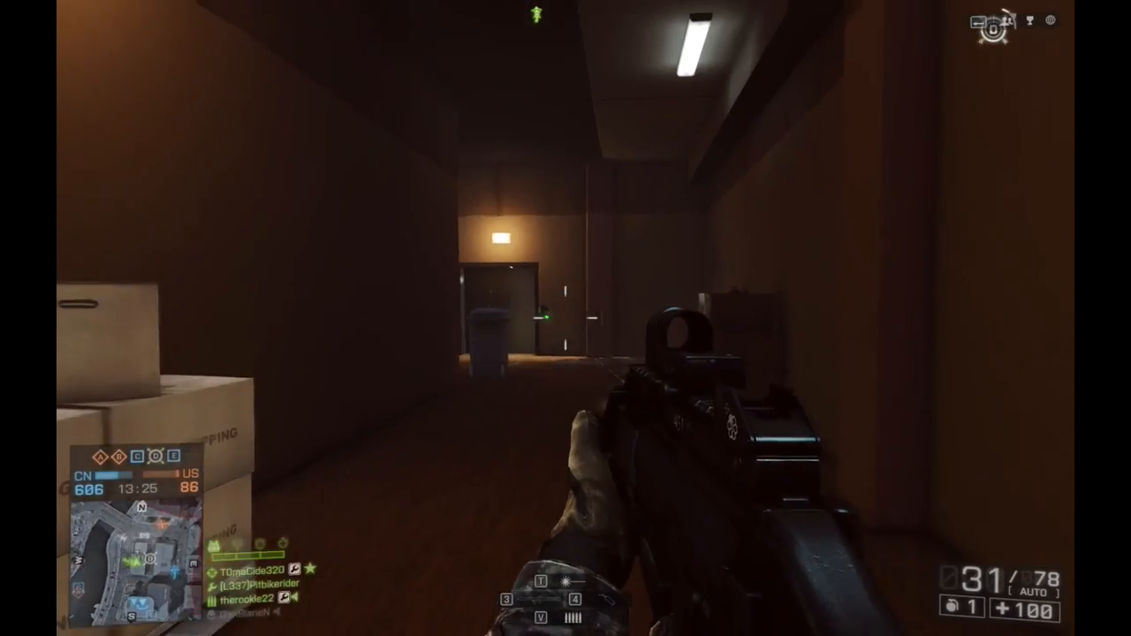
key(Escape)
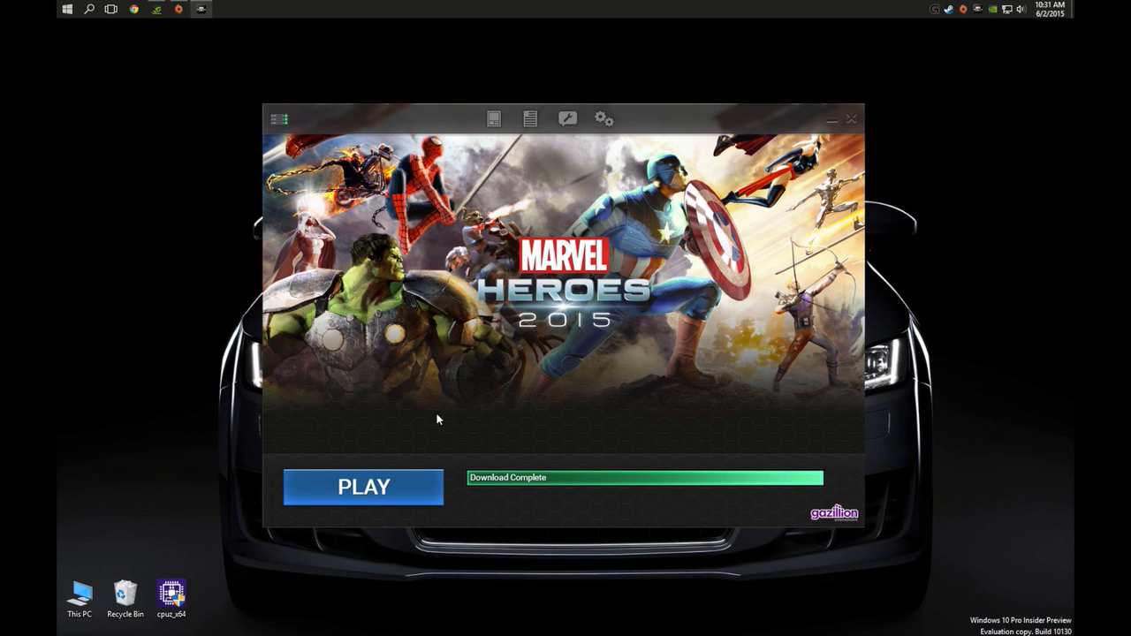
mouse_move(363, 488)
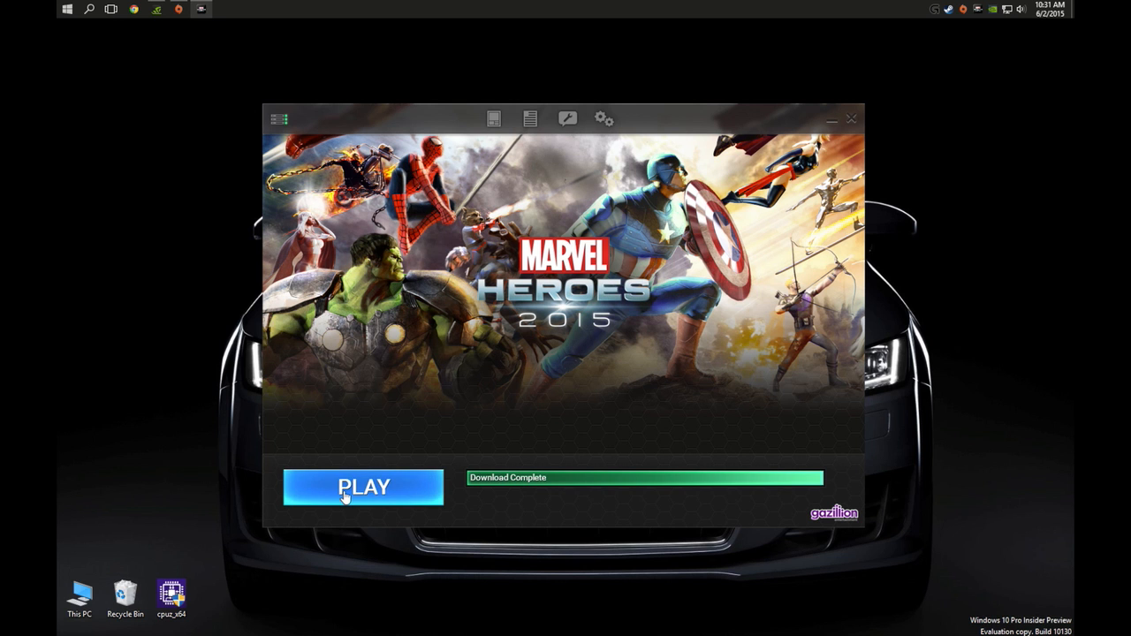
Start the fully downloaded Marvel Heroes 2015 from its launcher
click(364, 488)
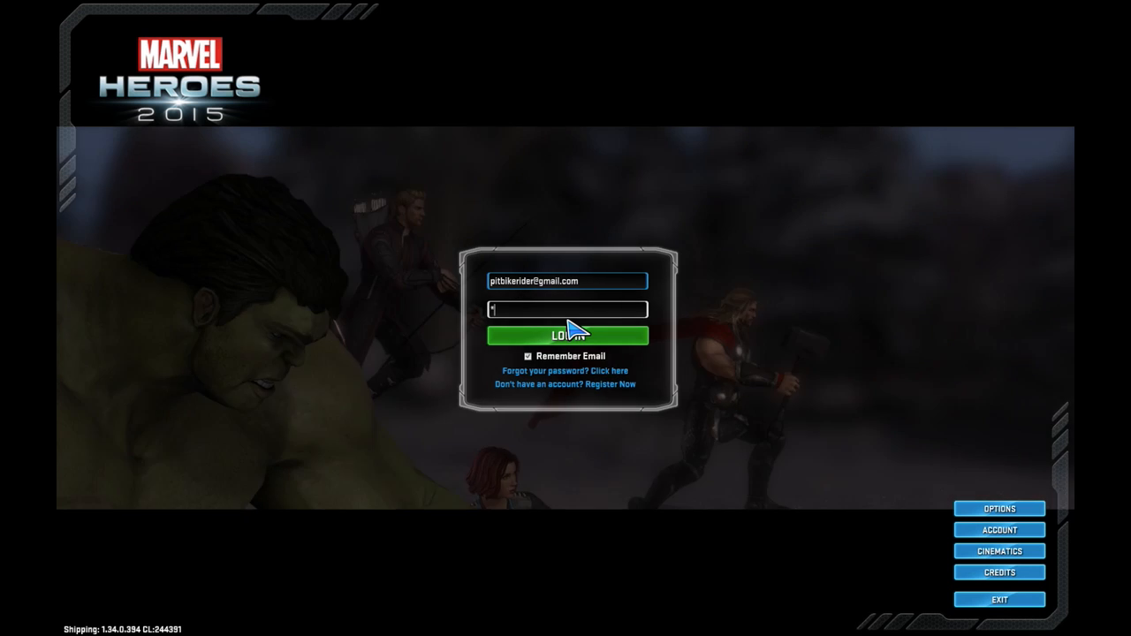
Log into the account, dismiss the welcome announcement and start moving the hero across Midtown
click(566, 335)
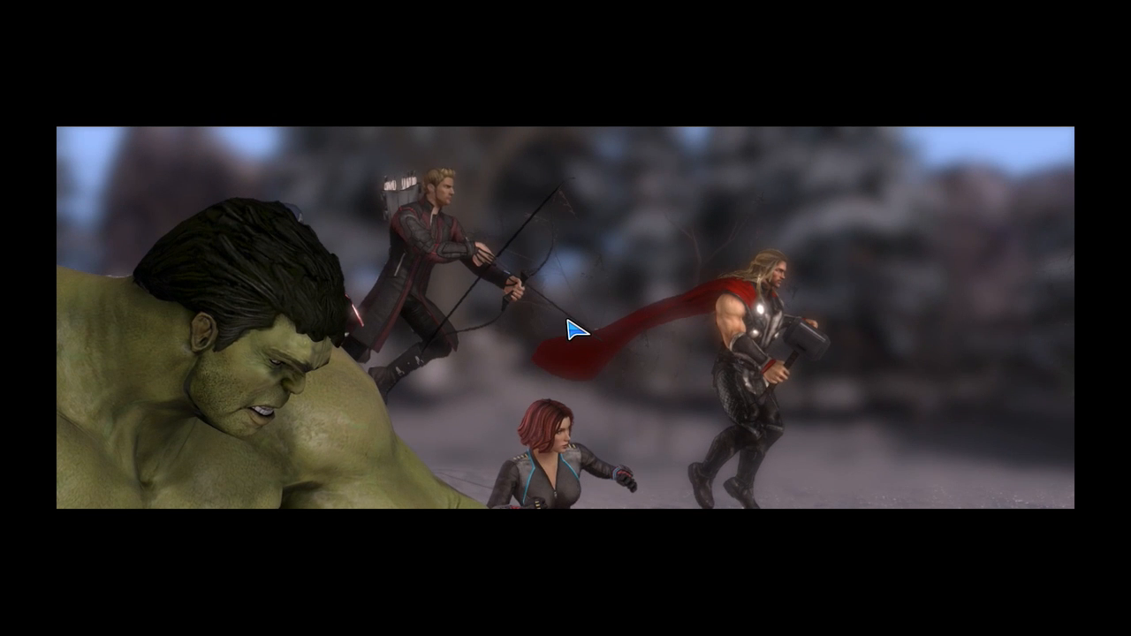
mouse_move(579, 332)
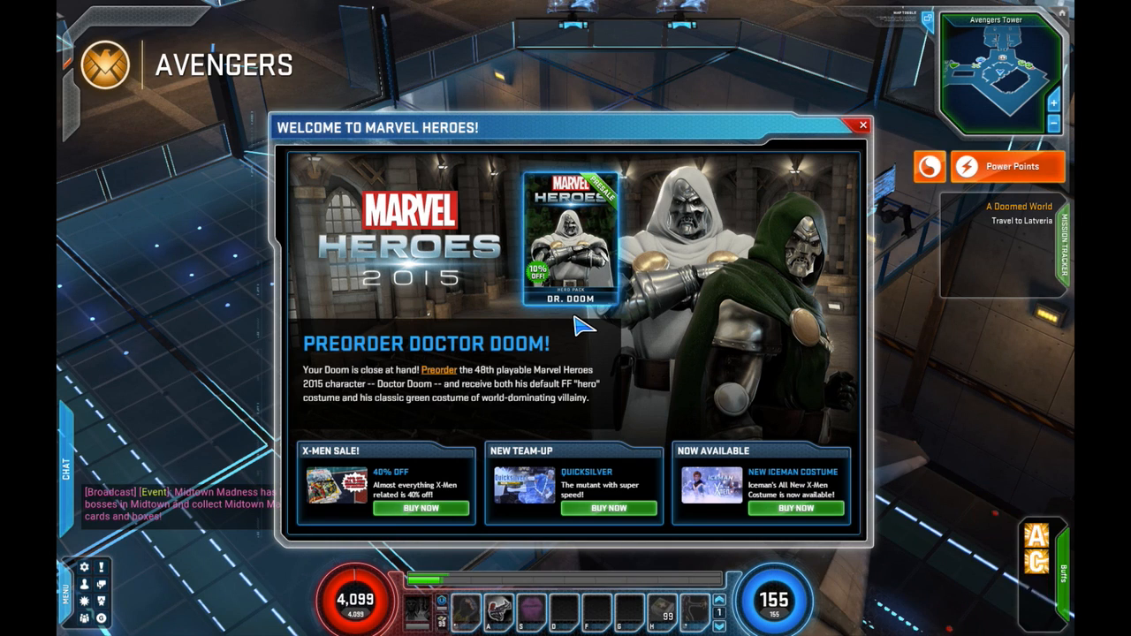
click(863, 126)
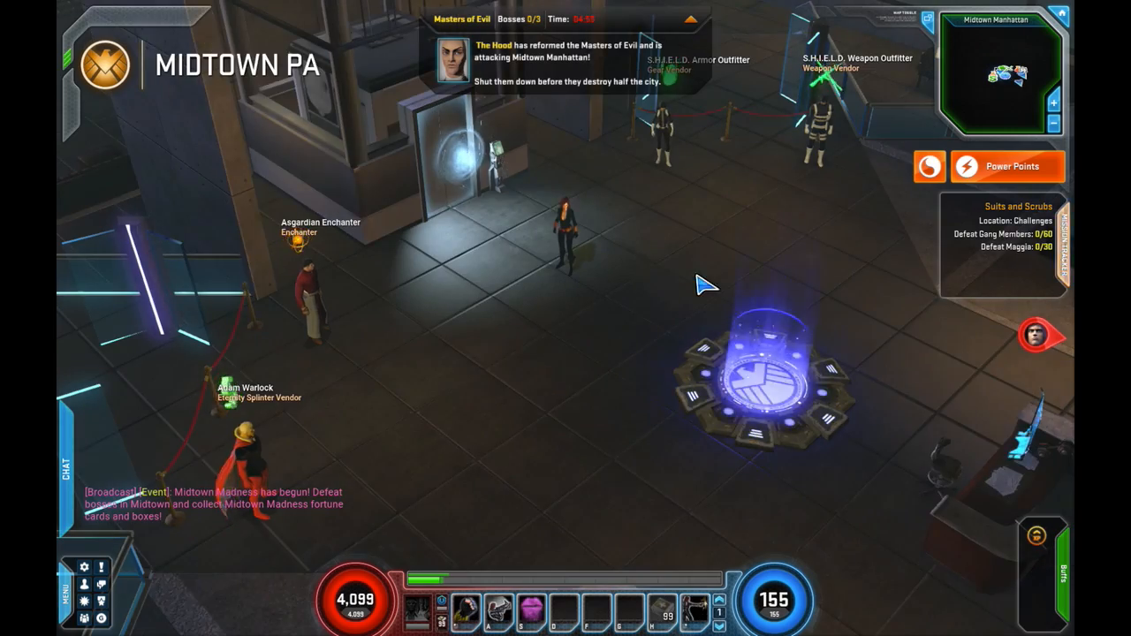
click(763, 380)
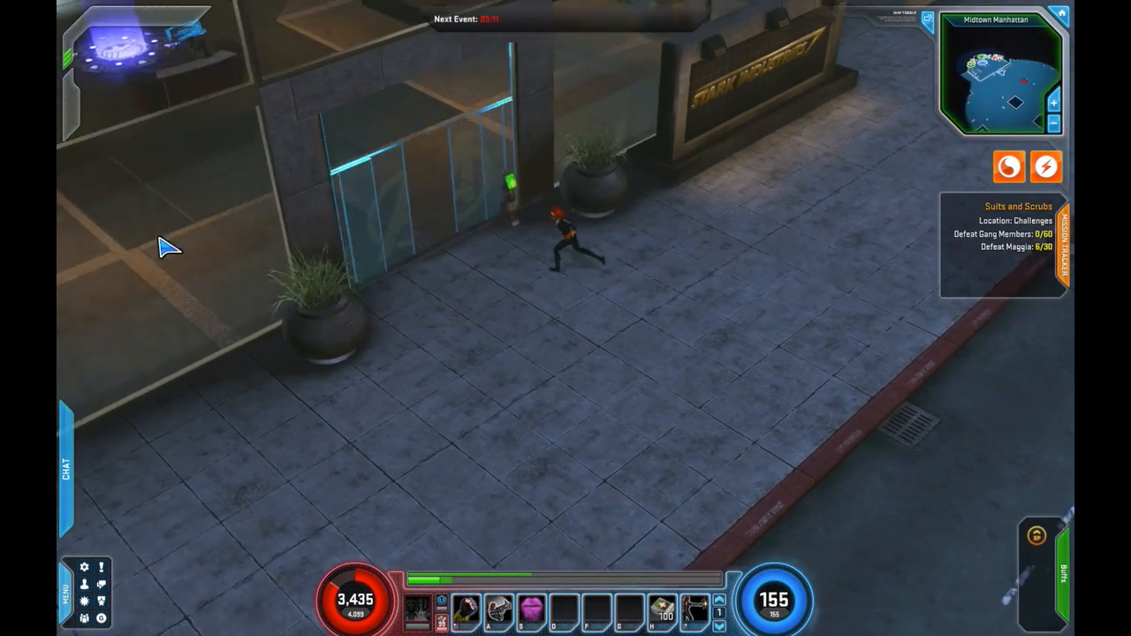
Move the hero out of the hub along the Midtown Manhattan streets
click(486, 168)
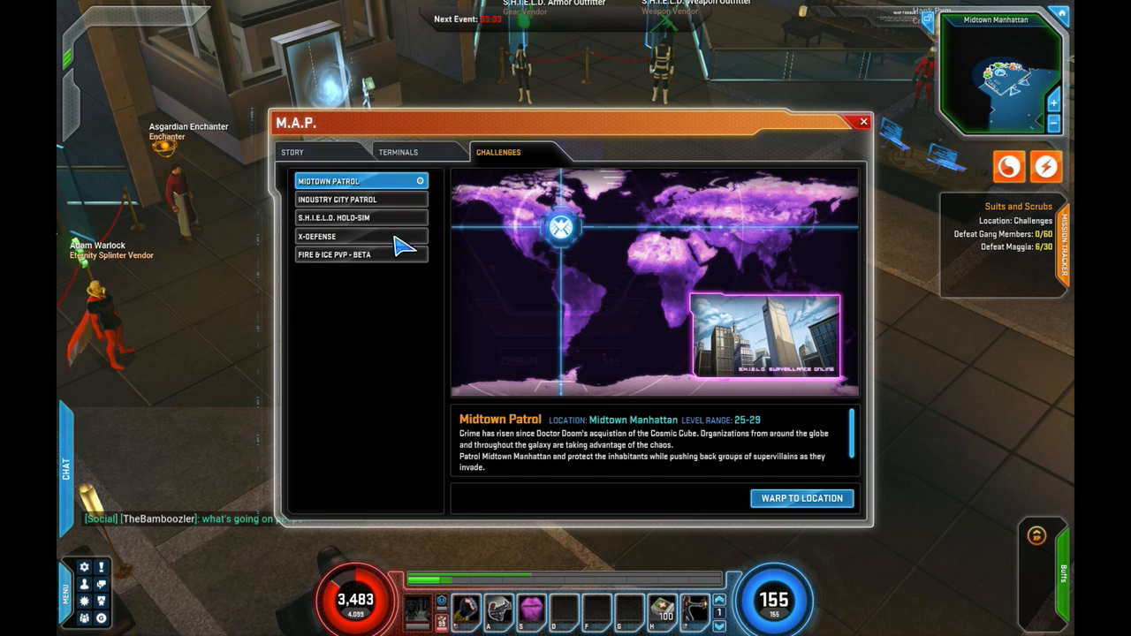
Close the M.A.P. challenges list and scroll through the Options window
key(Escape)
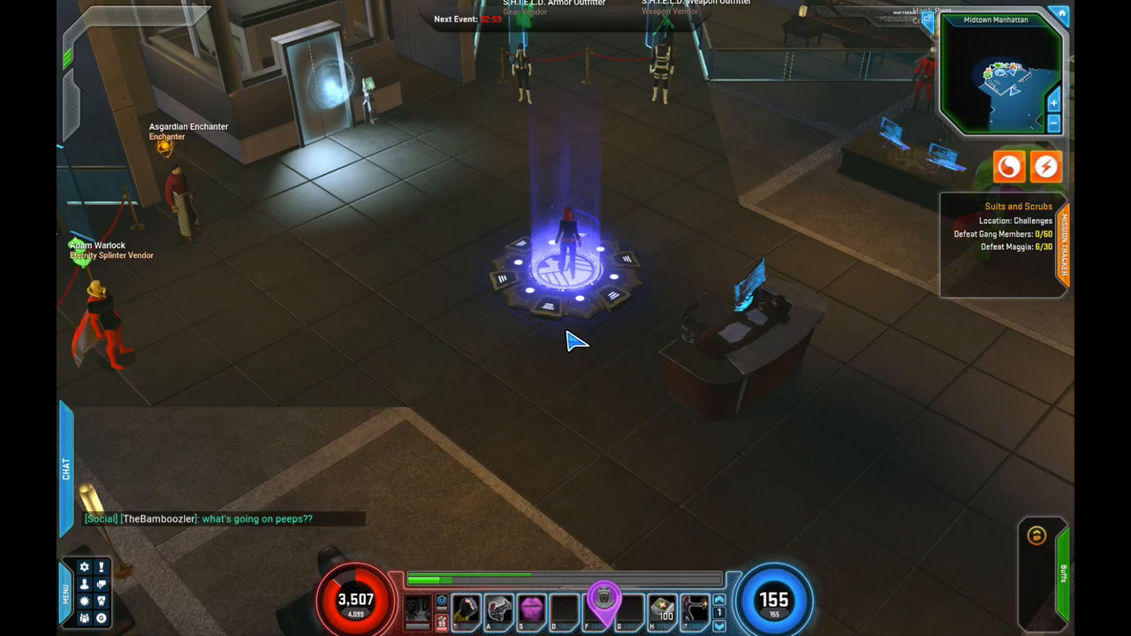
mouse_move(574, 274)
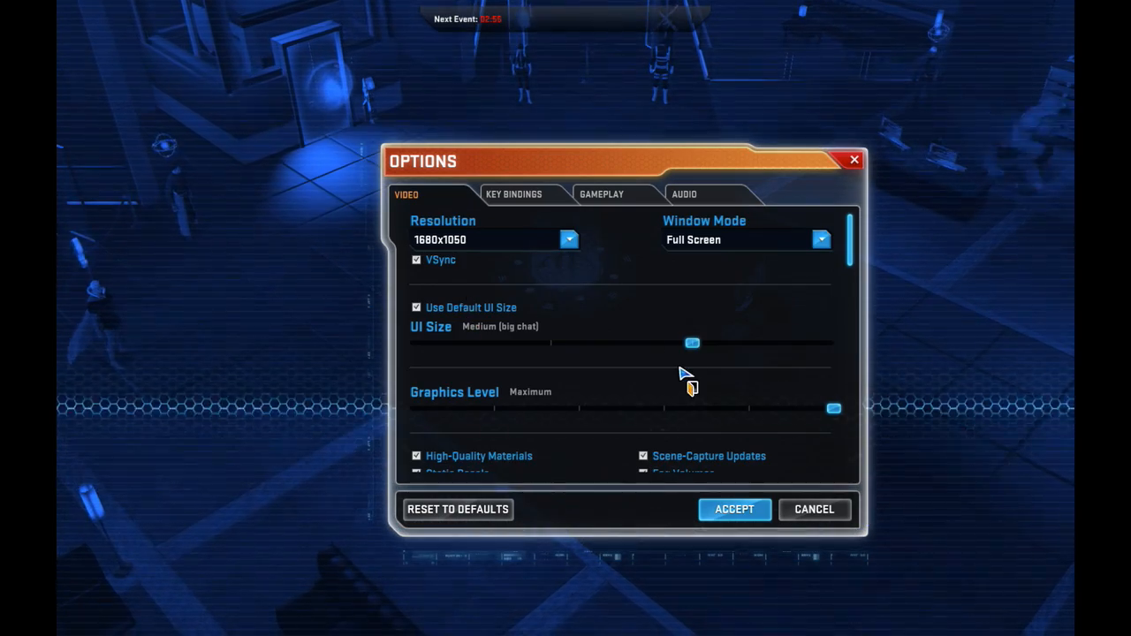
scroll(down, 3)
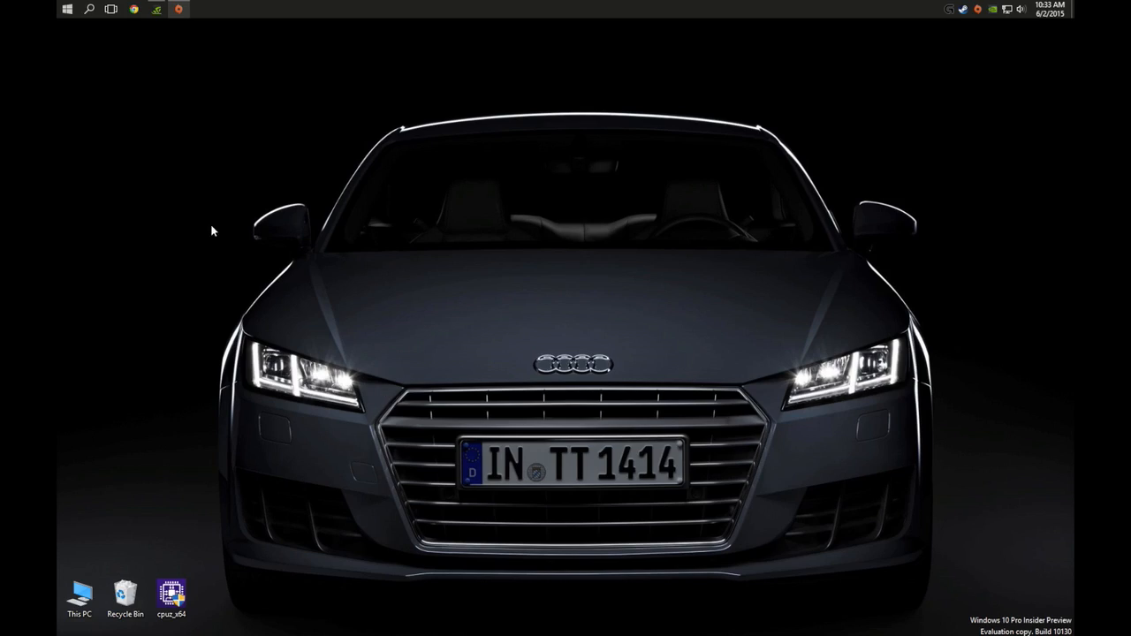
Bring up the Windows 10 Start menu listing the installed game tiles
click(68, 9)
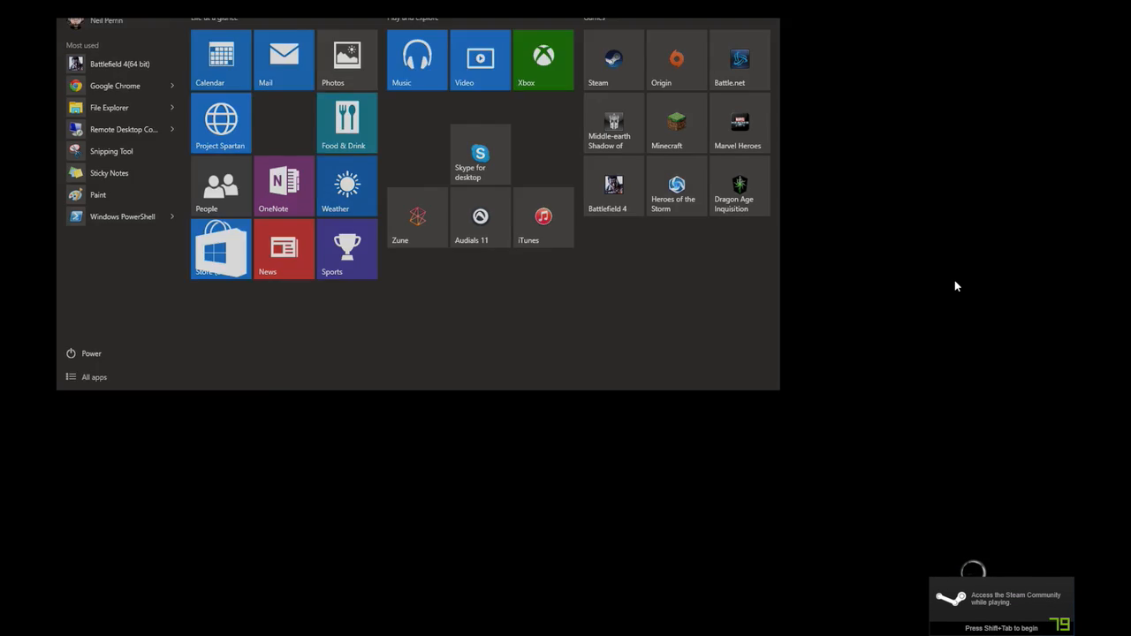
Launch Middle-earth: Shadow of Mordor from its Start tile and begin the campaign
click(608, 124)
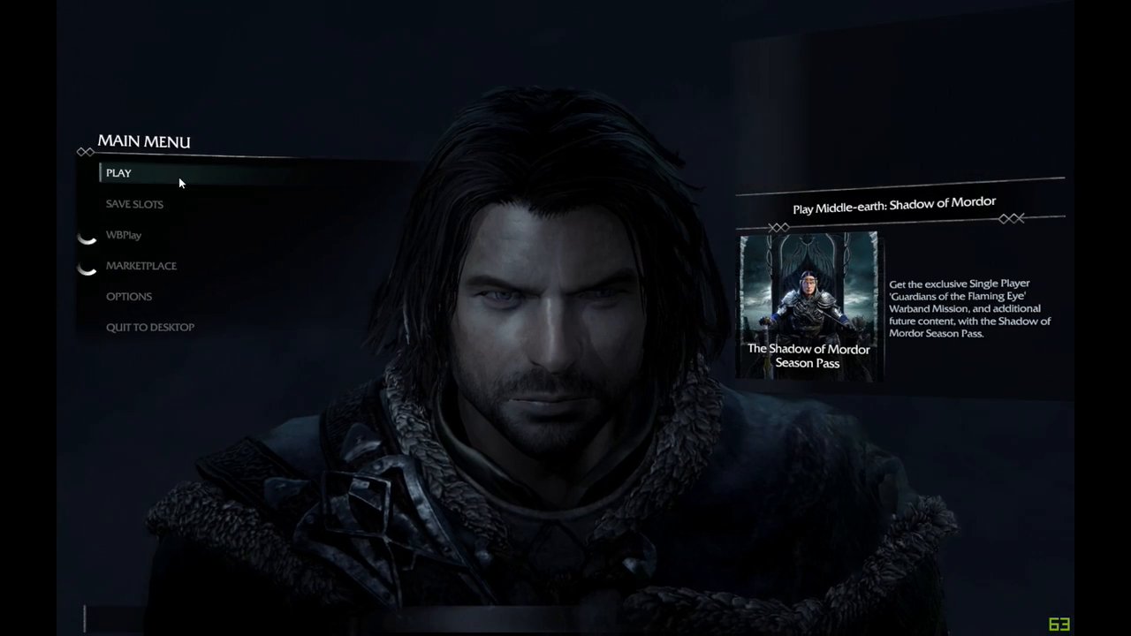
click(118, 173)
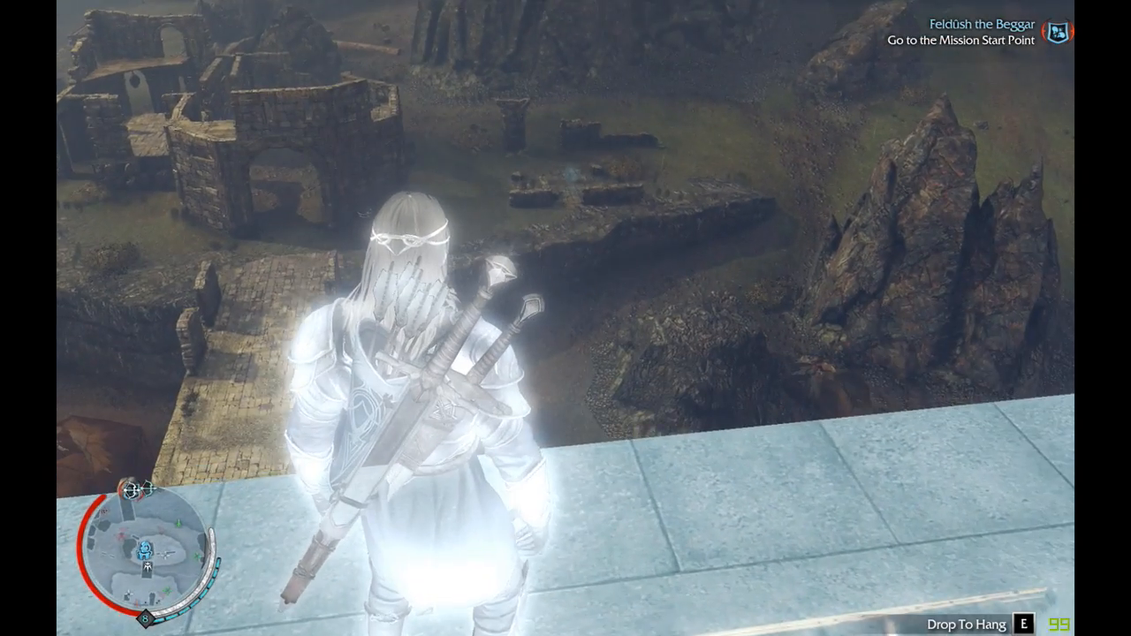
Play the mission, dropping to hang from a ledge and vaulting onward
key(e)
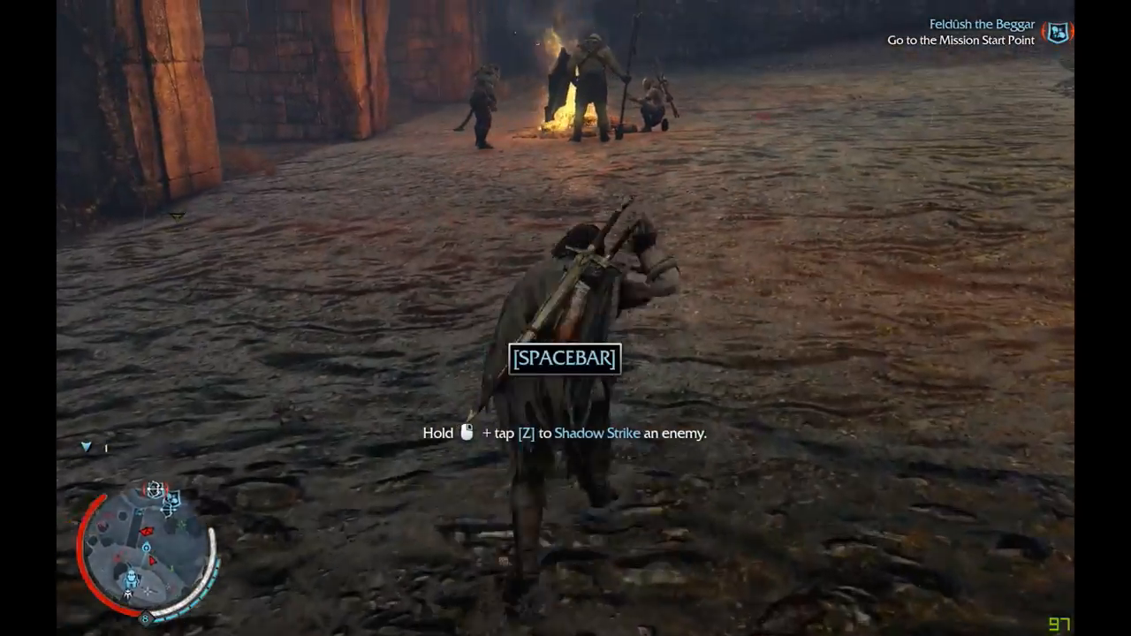
key(space)
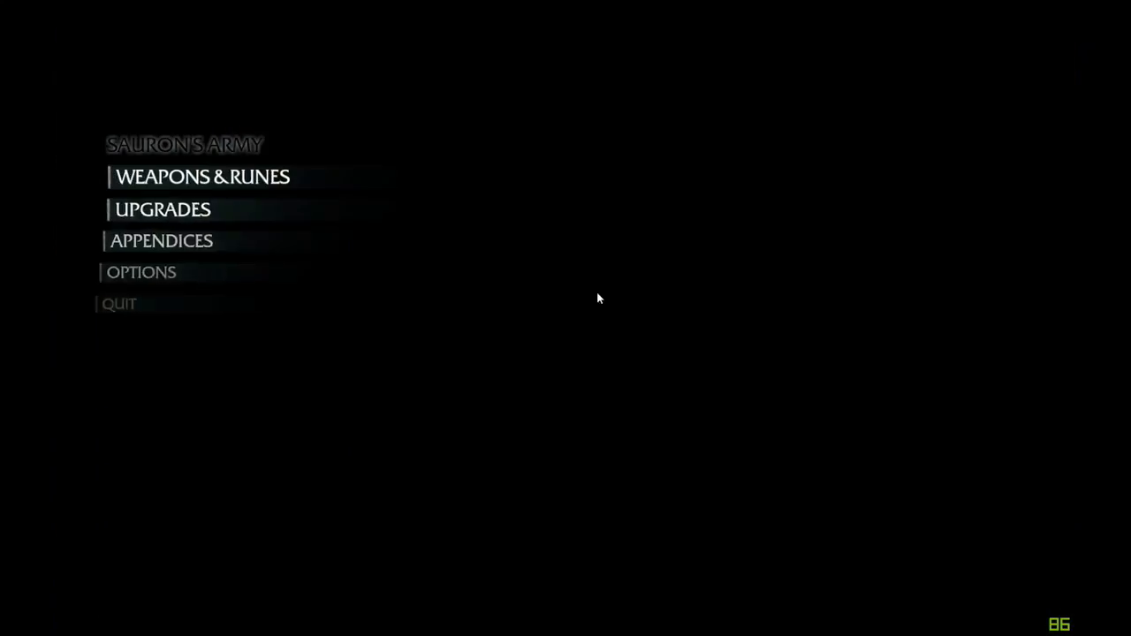
Reach the Advanced Options graphics screen via the Options and Video menus
click(142, 272)
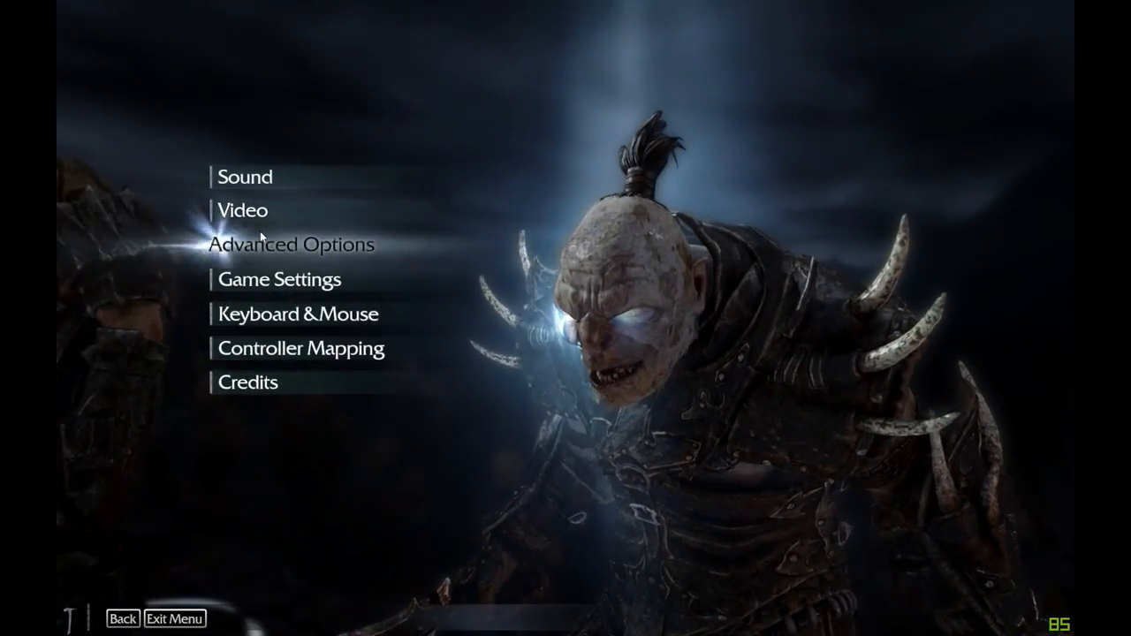
click(240, 210)
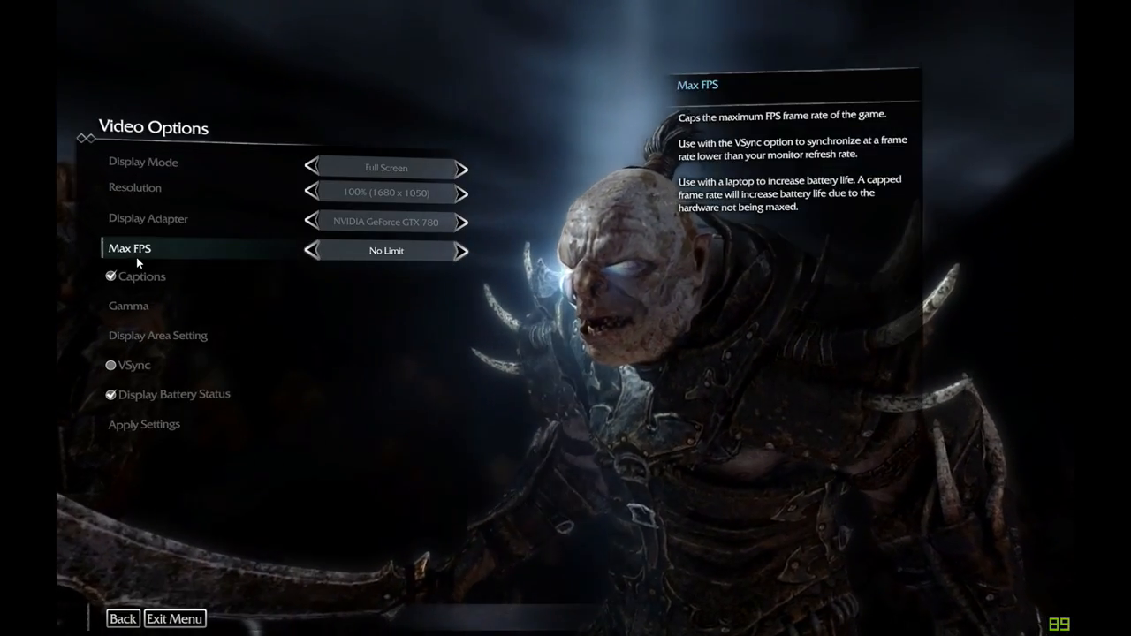
click(122, 619)
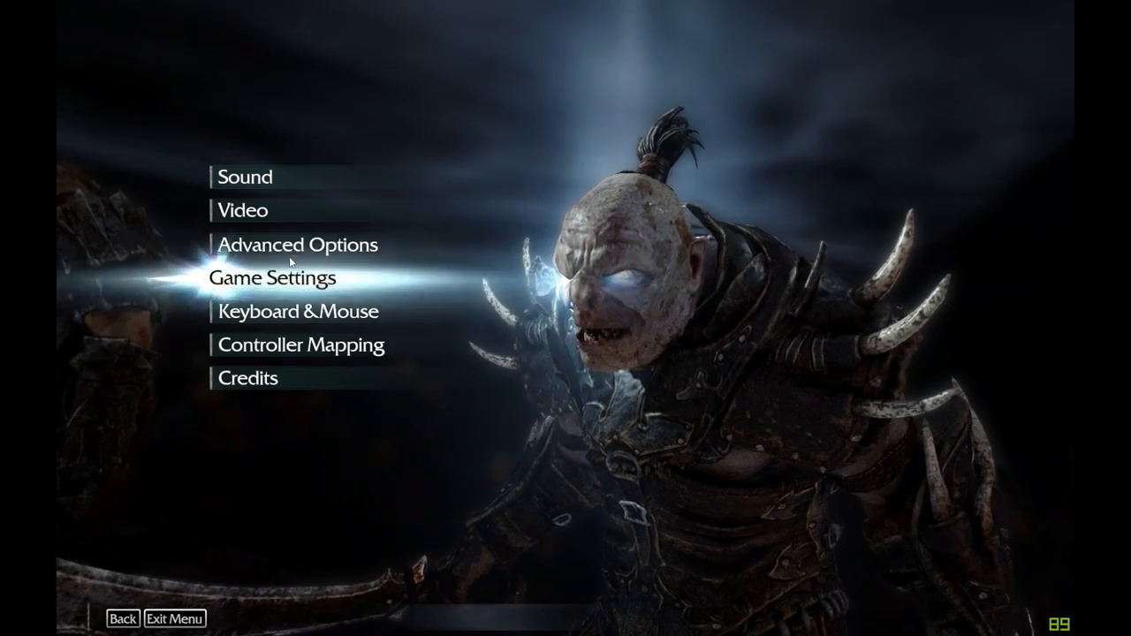
click(297, 244)
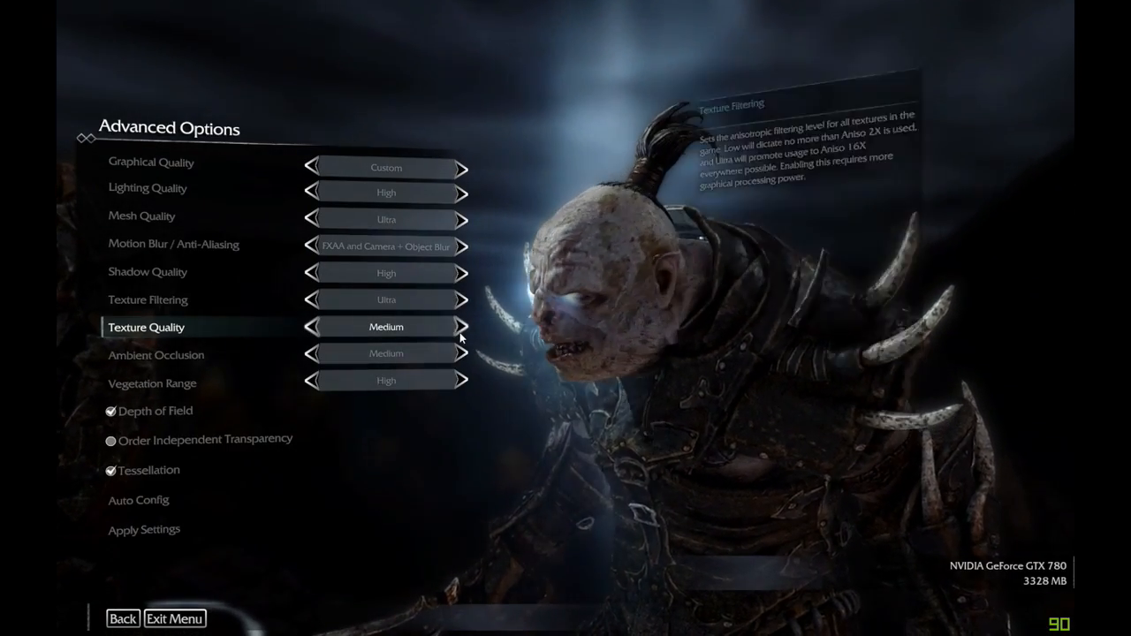
Raise texture quality and ambient occlusion from Medium to High and apply, confirming the change
click(459, 325)
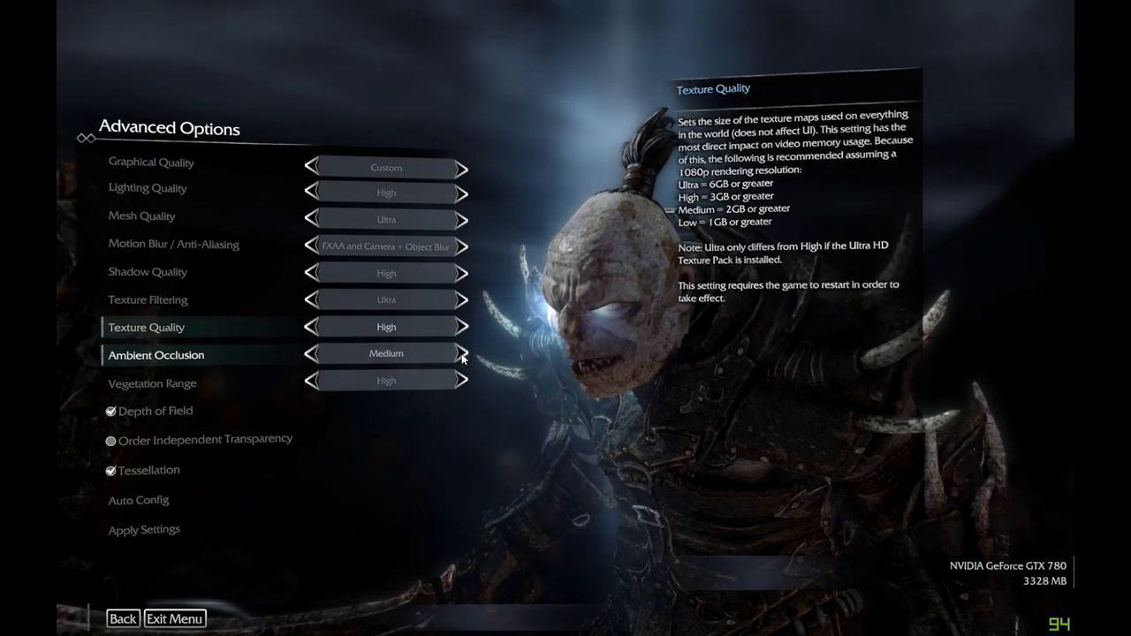
click(461, 353)
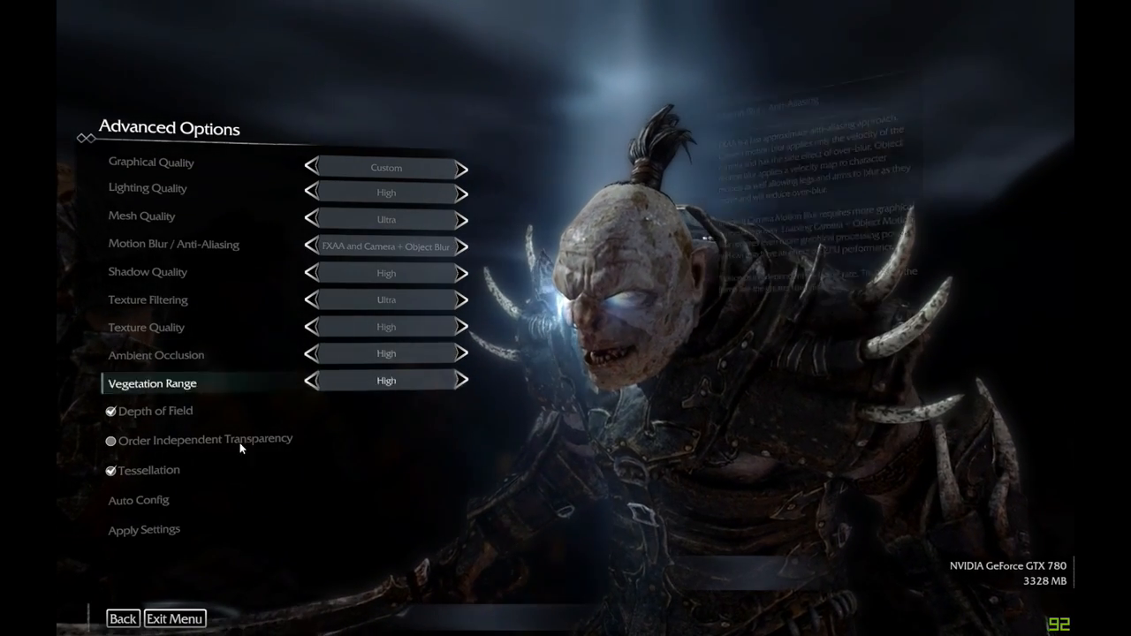
click(143, 530)
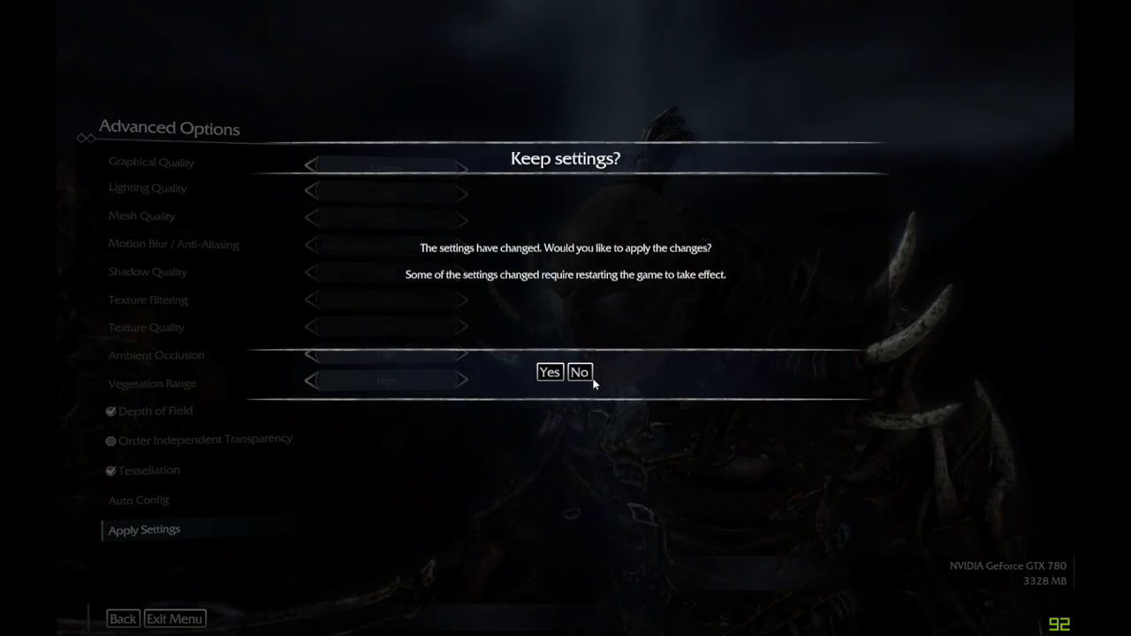
click(549, 371)
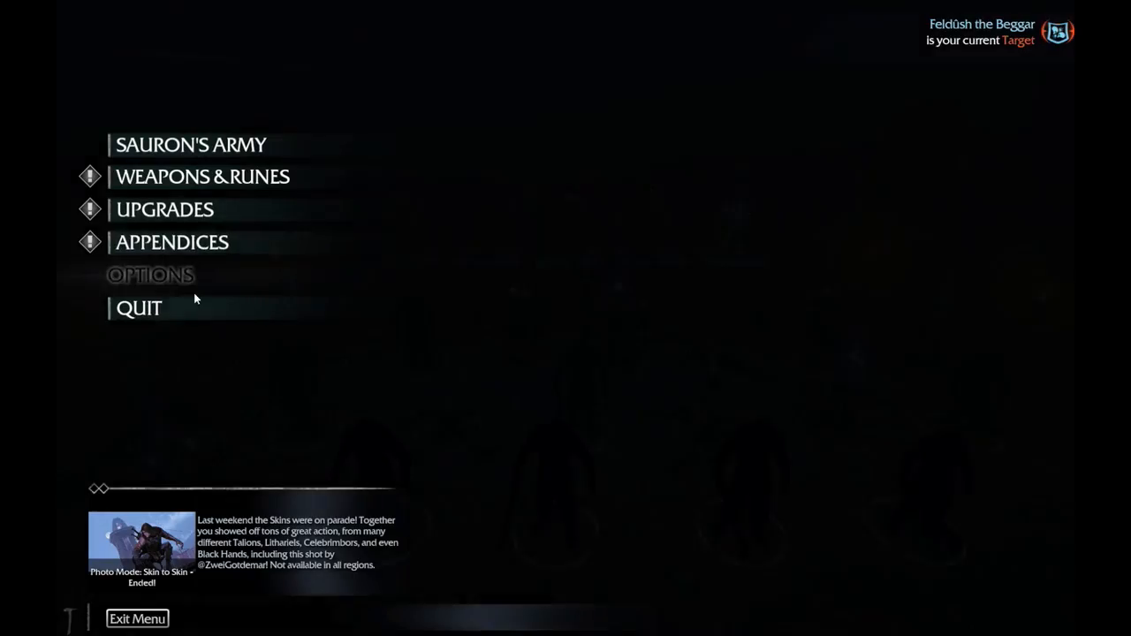
Review the advanced graphics options once more, then return to play
click(150, 276)
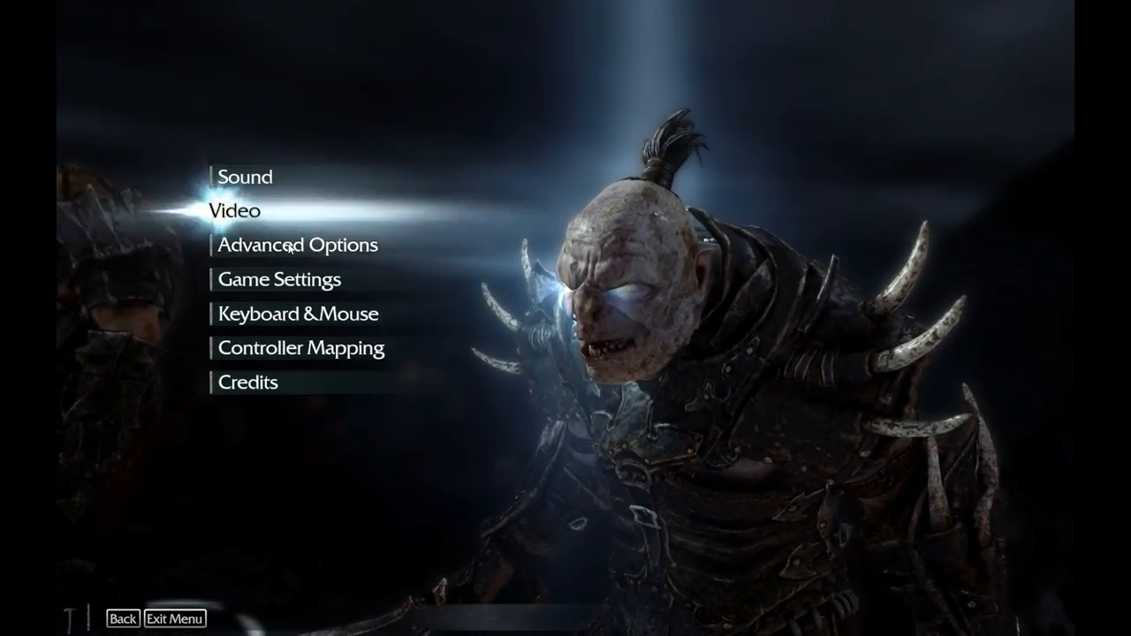
click(297, 244)
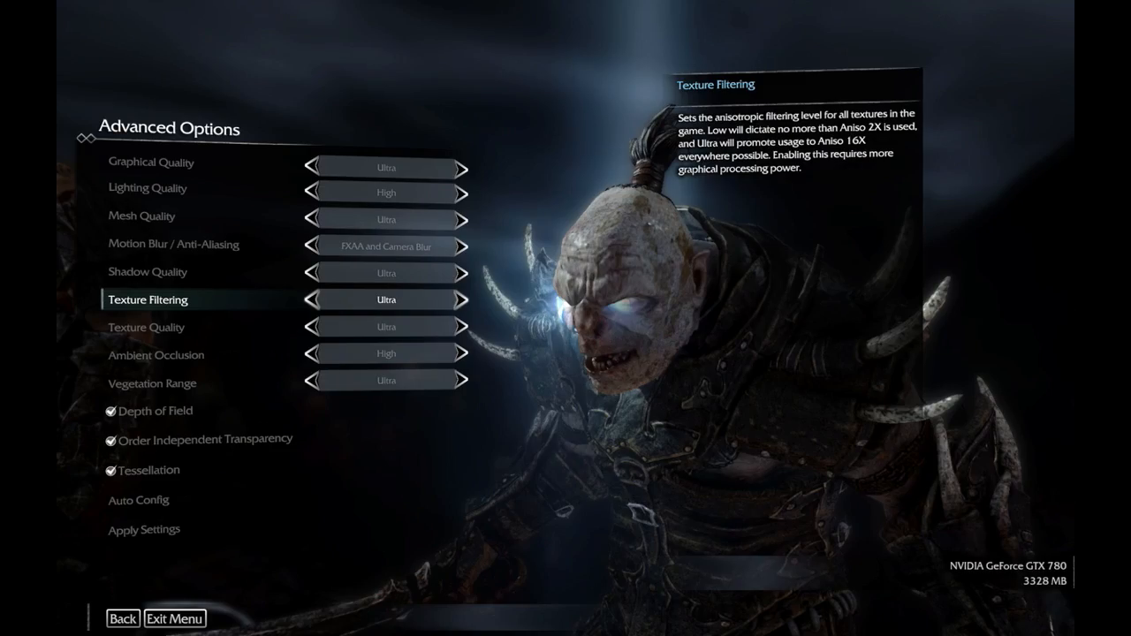
click(122, 619)
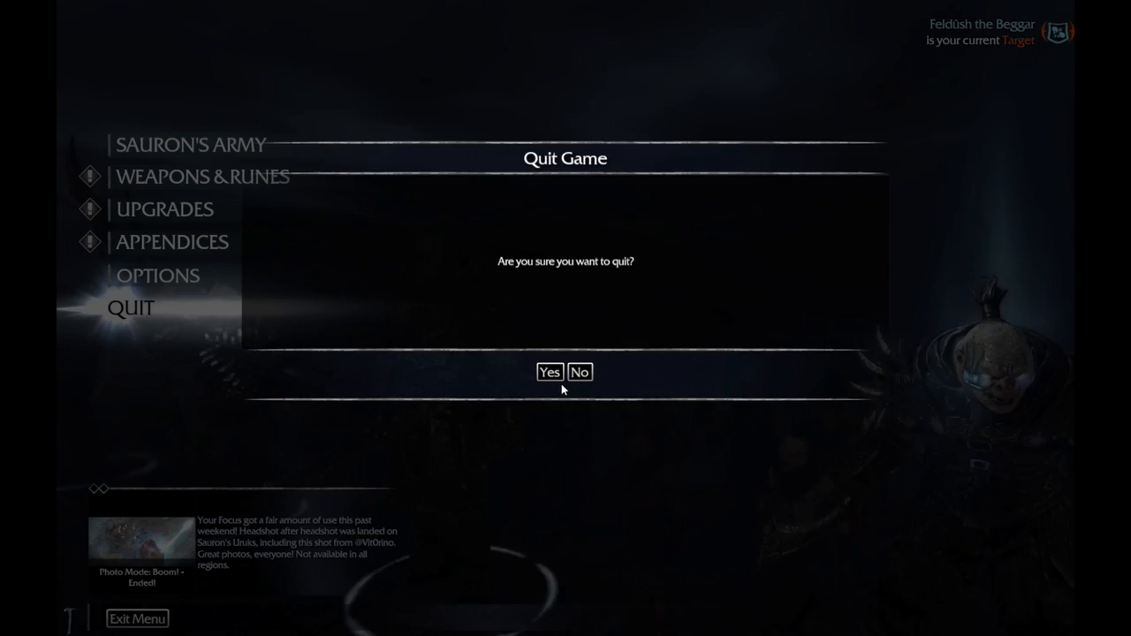
Confirm quitting Shadow of Mordor and exit to the Windows desktop
click(550, 371)
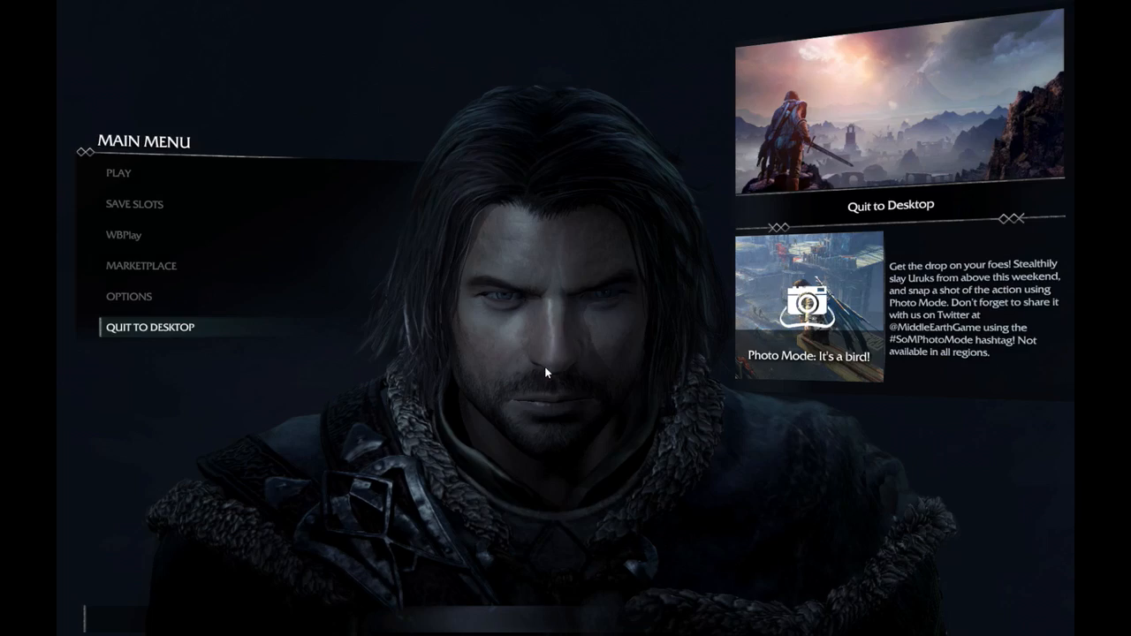
click(150, 327)
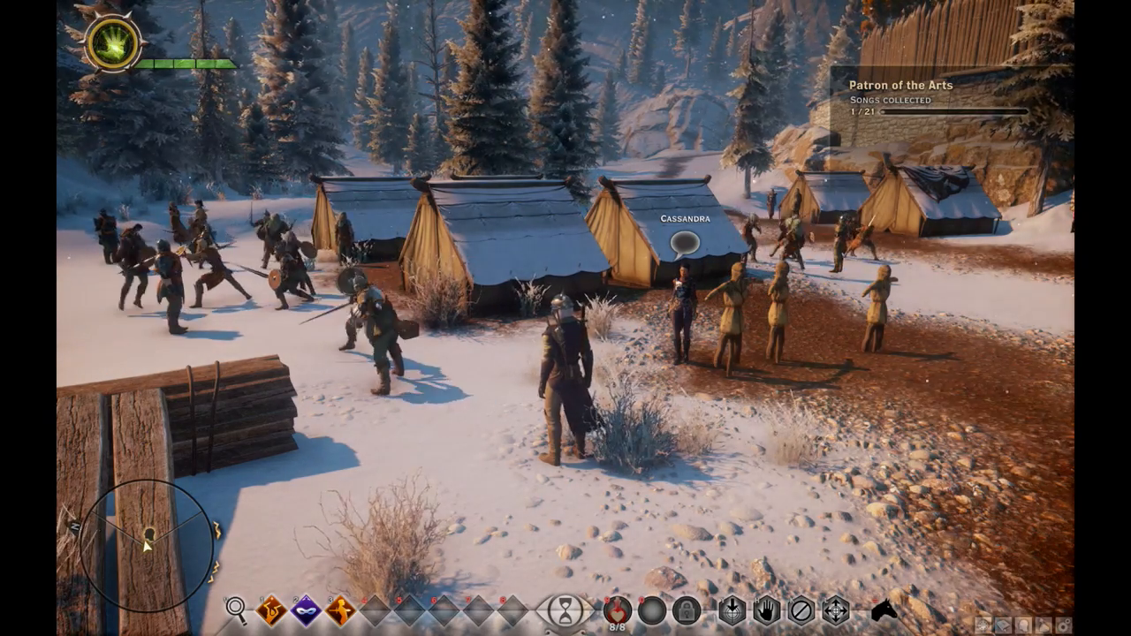
Pause Dragon Age: Inquisition and review its graphics options, mostly Ultra with 2x MSAA, then resume
key(Escape)
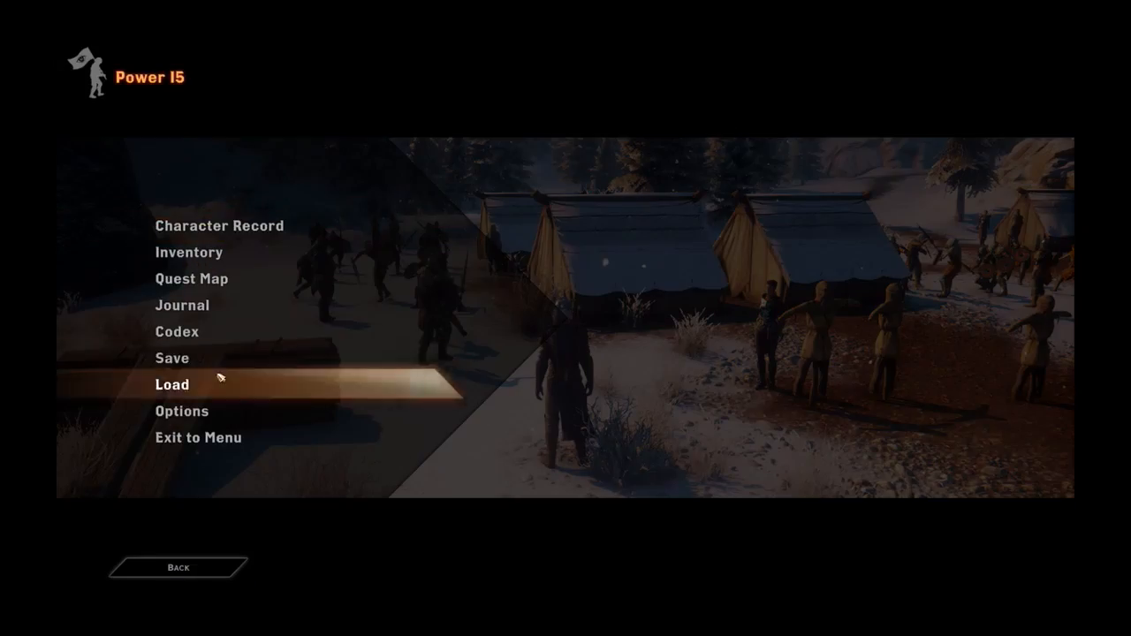
click(182, 410)
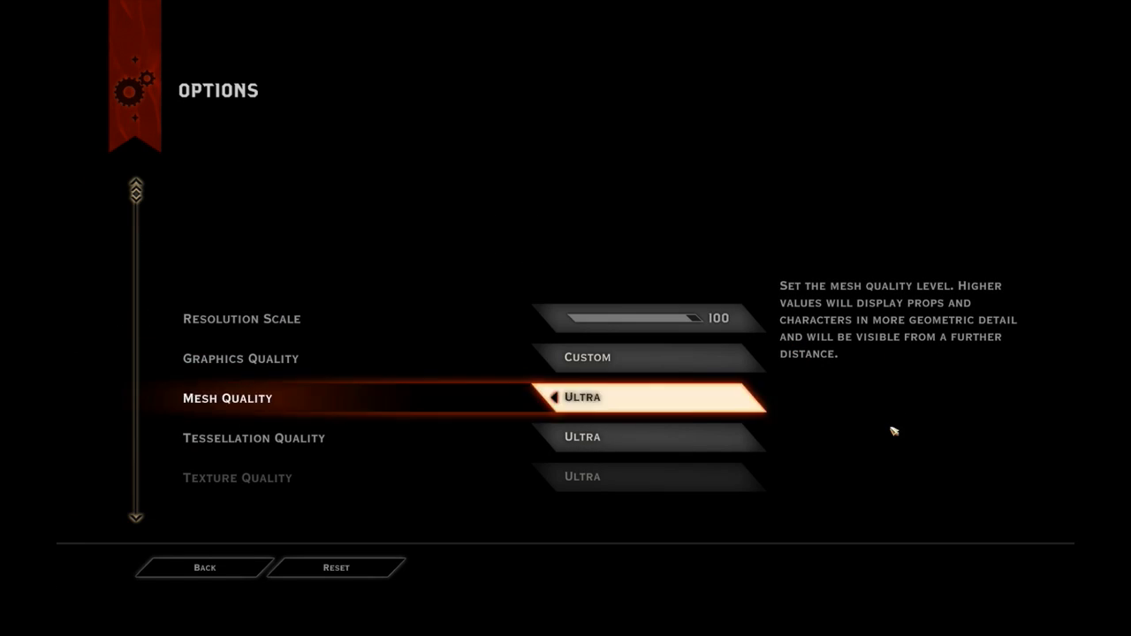
scroll(down, 3)
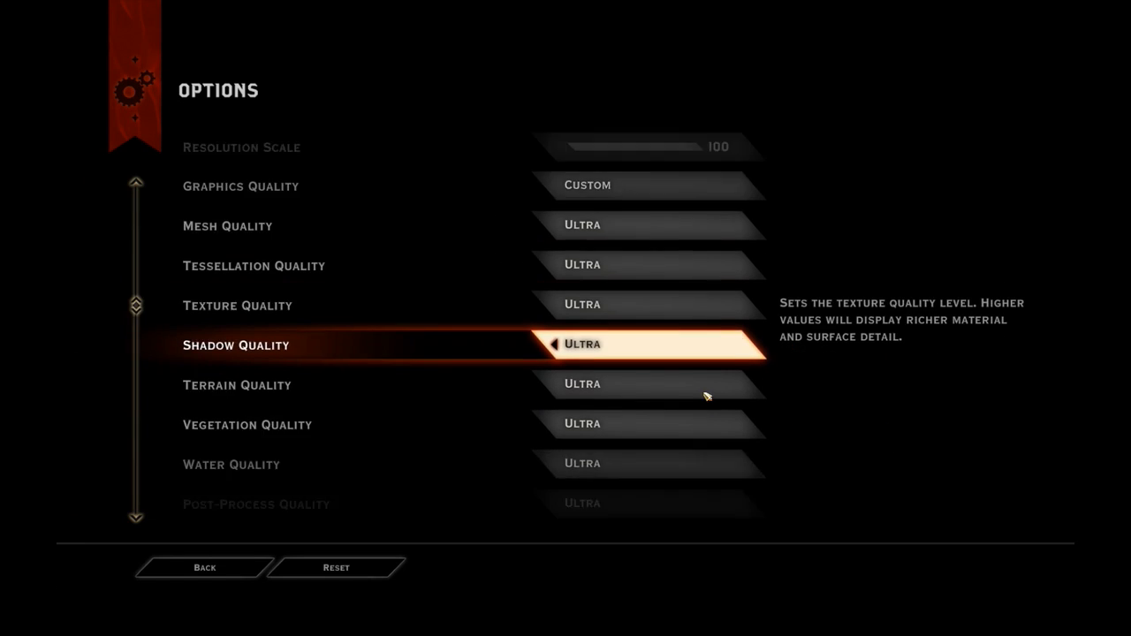
scroll(down, 3)
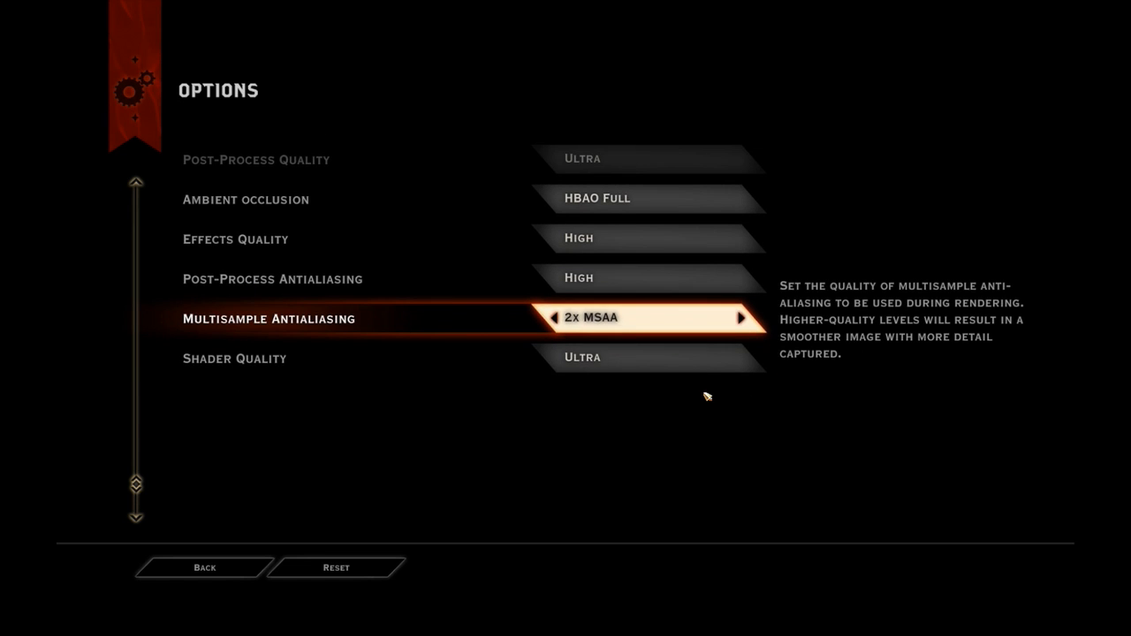
scroll(up, 3)
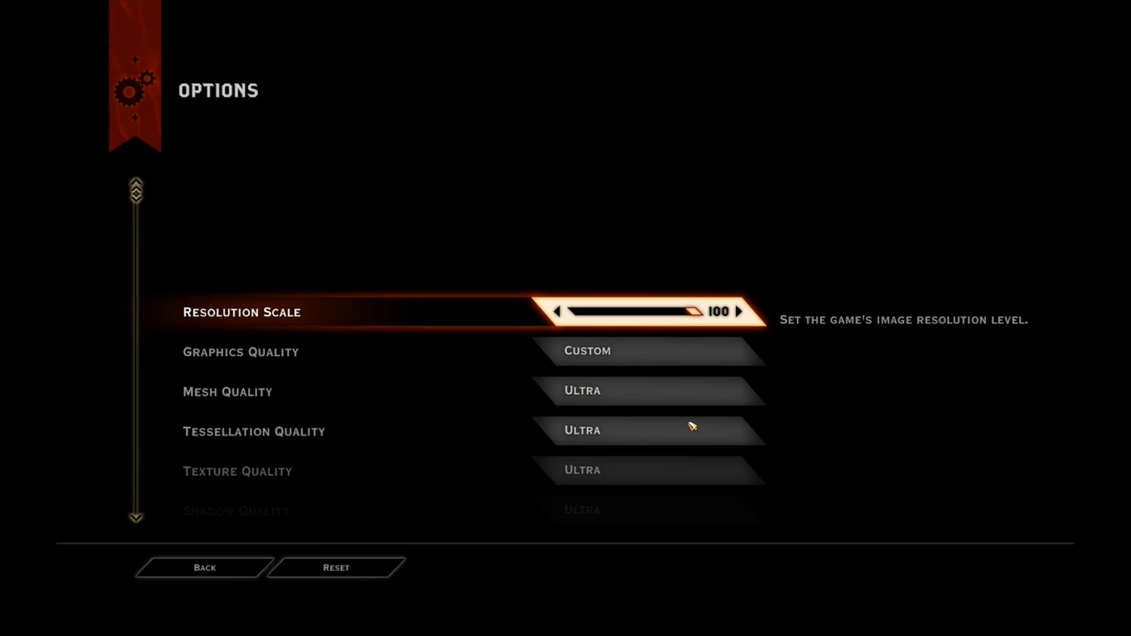
scroll(down, 3)
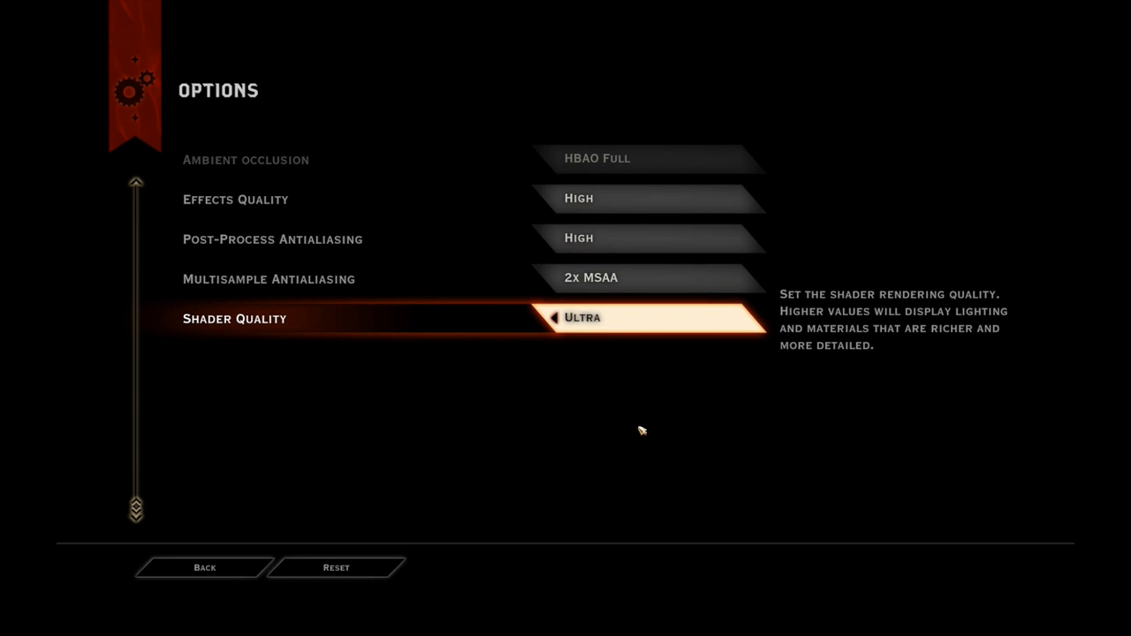
click(205, 568)
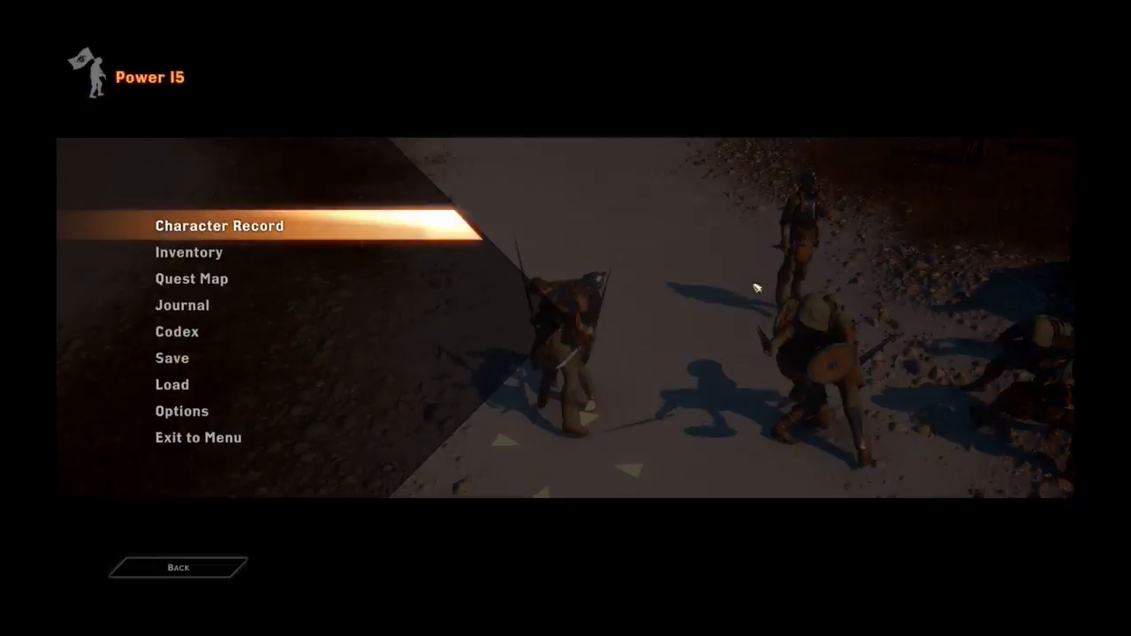
Exit Dragon Age: Inquisition to the menu, confirming despite unsaved progress
click(198, 438)
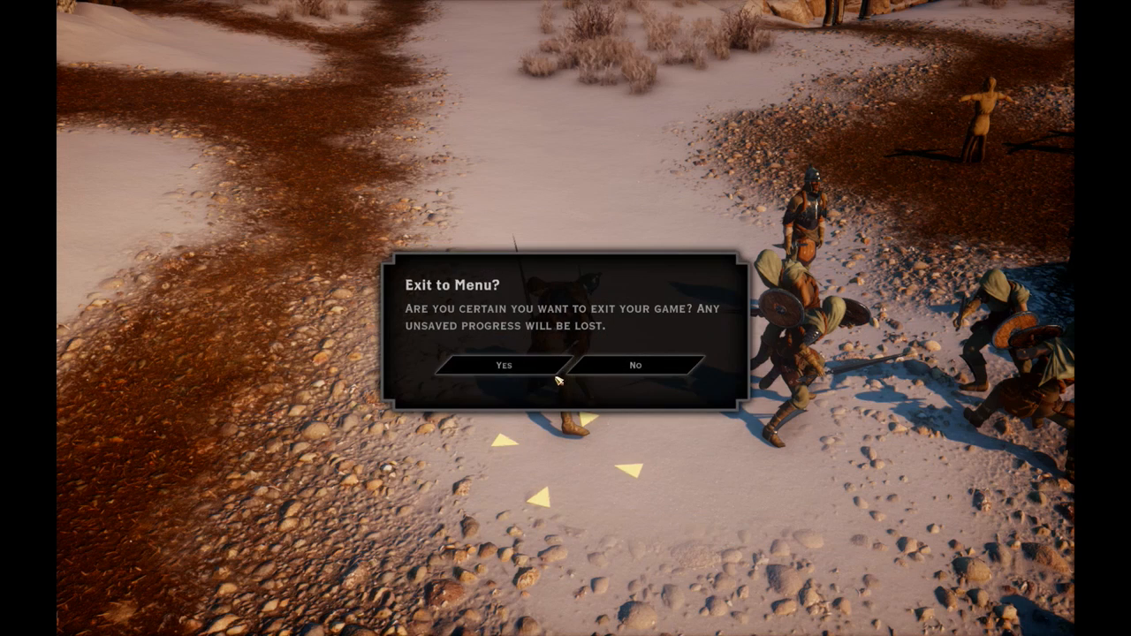
click(501, 364)
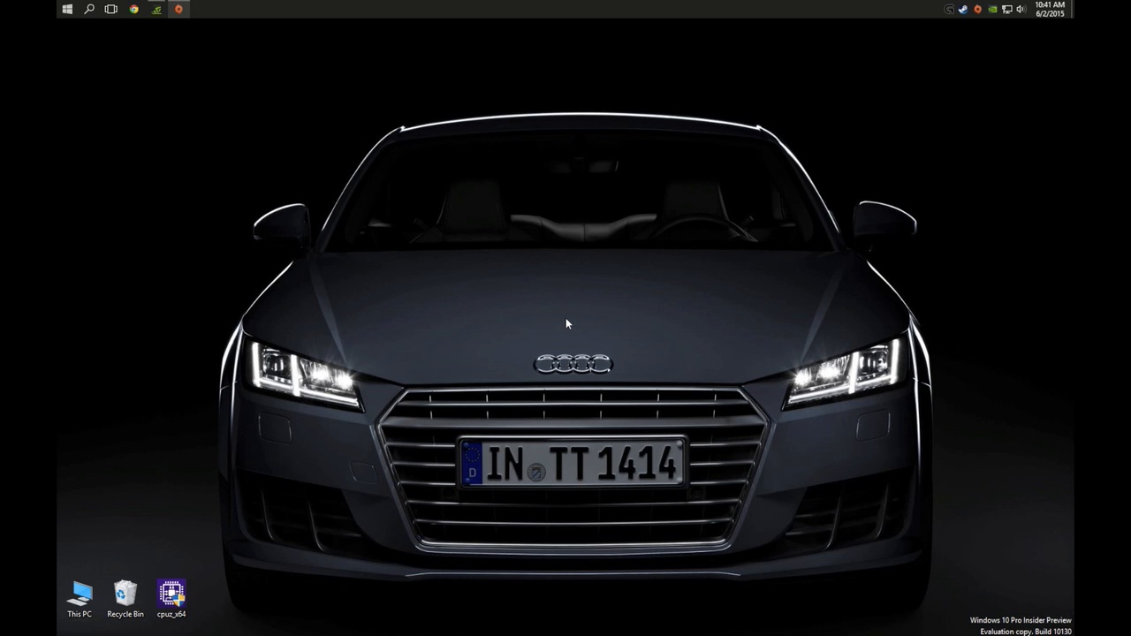
Show the GeForce Experience My Rig overview listing the GTX 780, Core i7 930 and 12 GB RAM
click(155, 9)
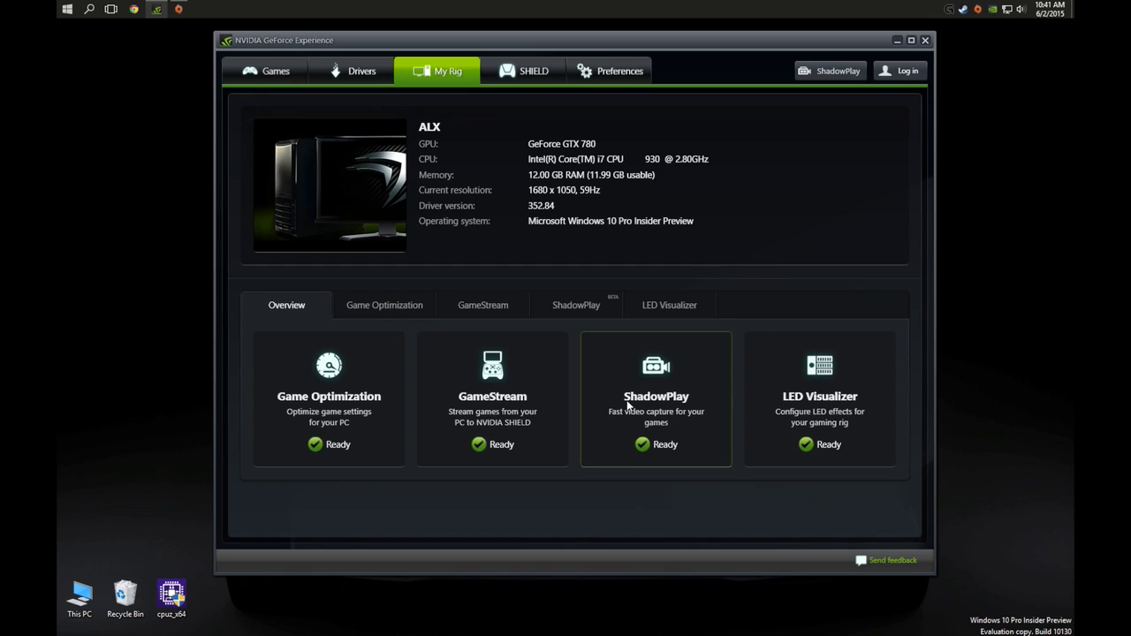
mouse_move(767, 237)
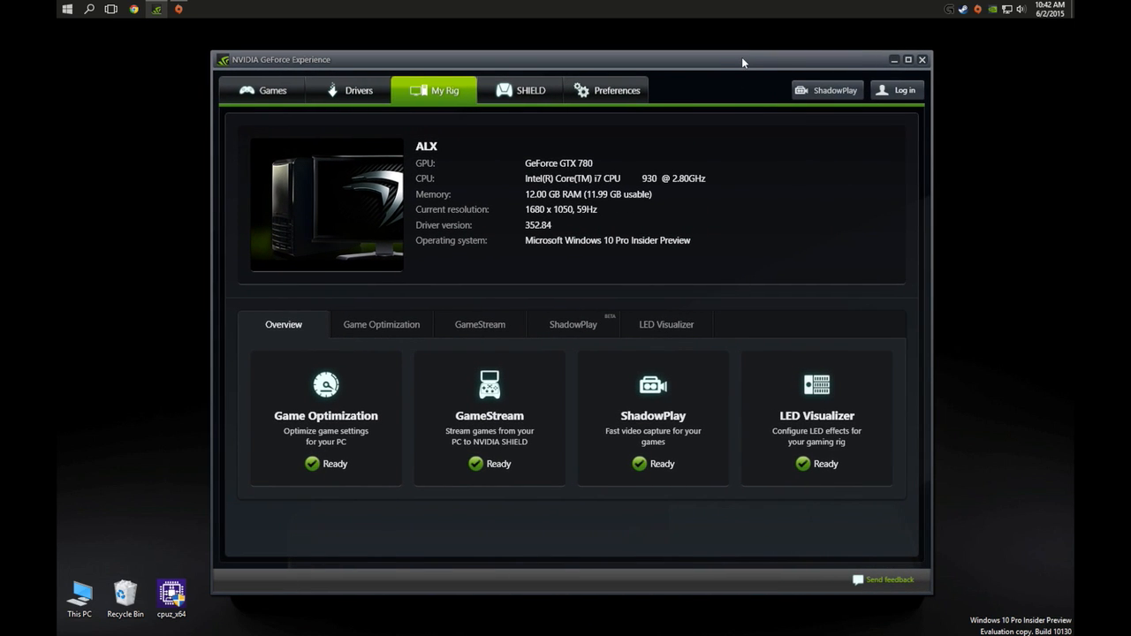
mouse_move(968, 113)
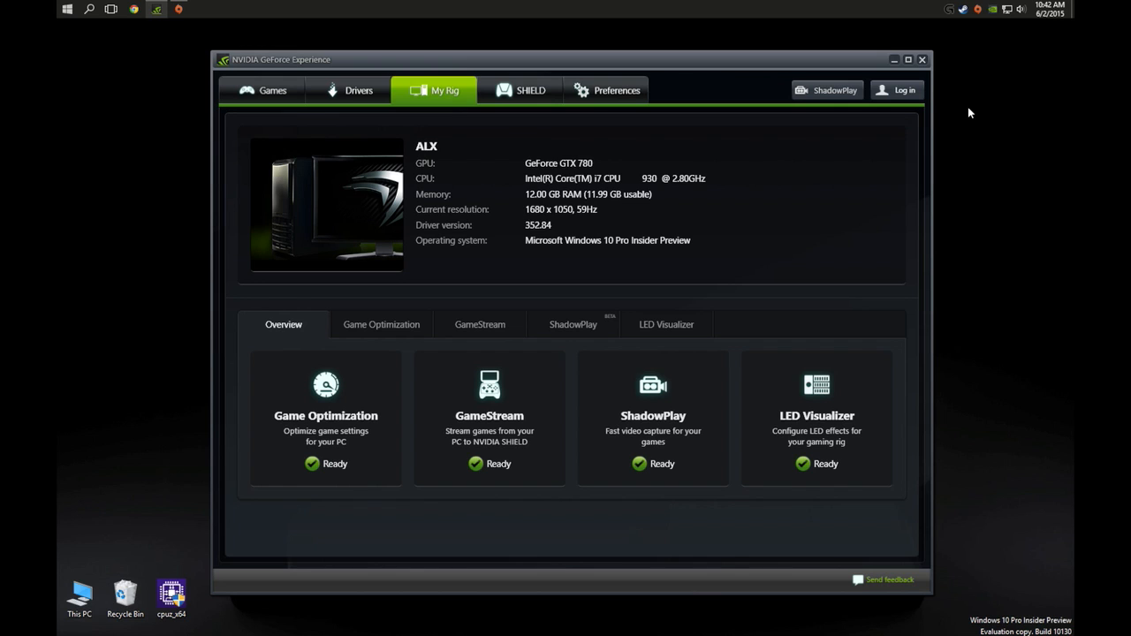
mouse_move(590, 164)
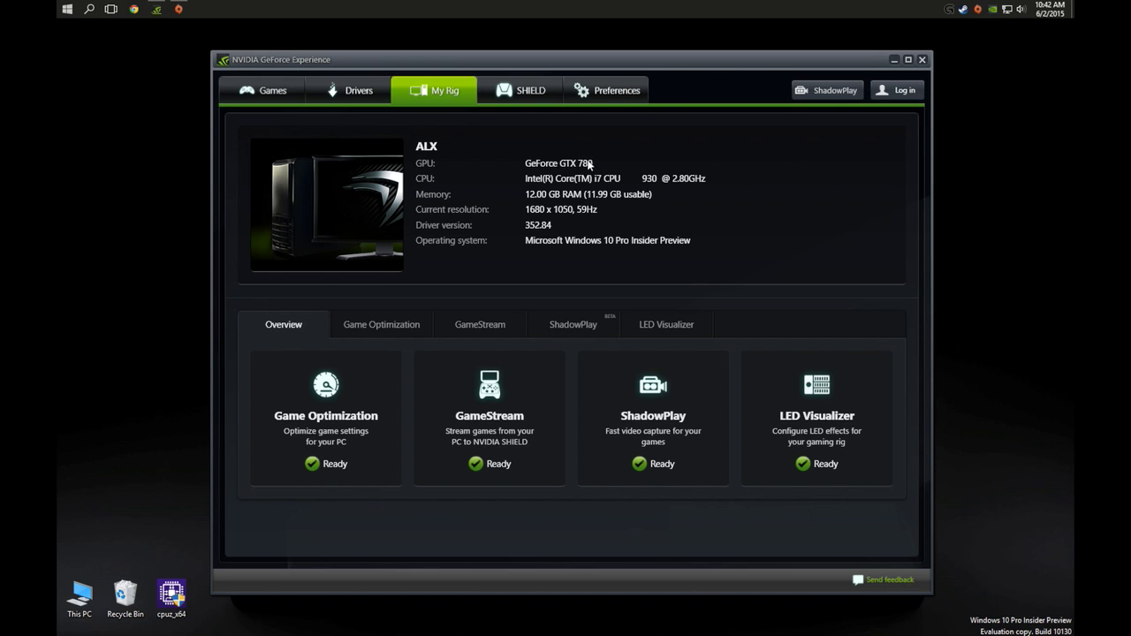
mouse_move(1000, 212)
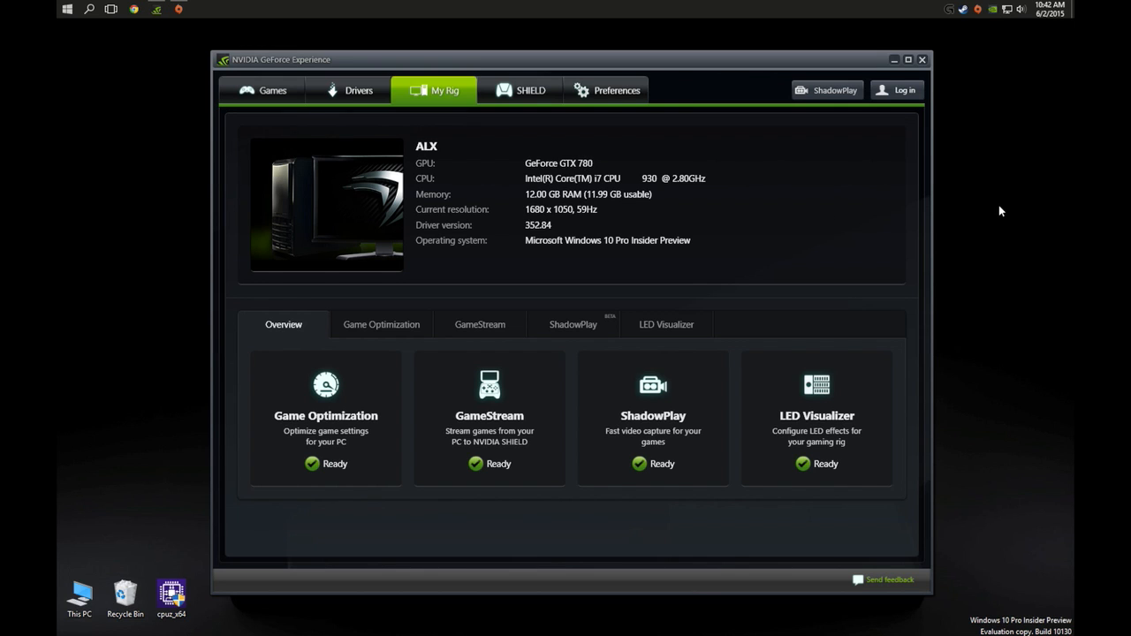
mouse_move(987, 216)
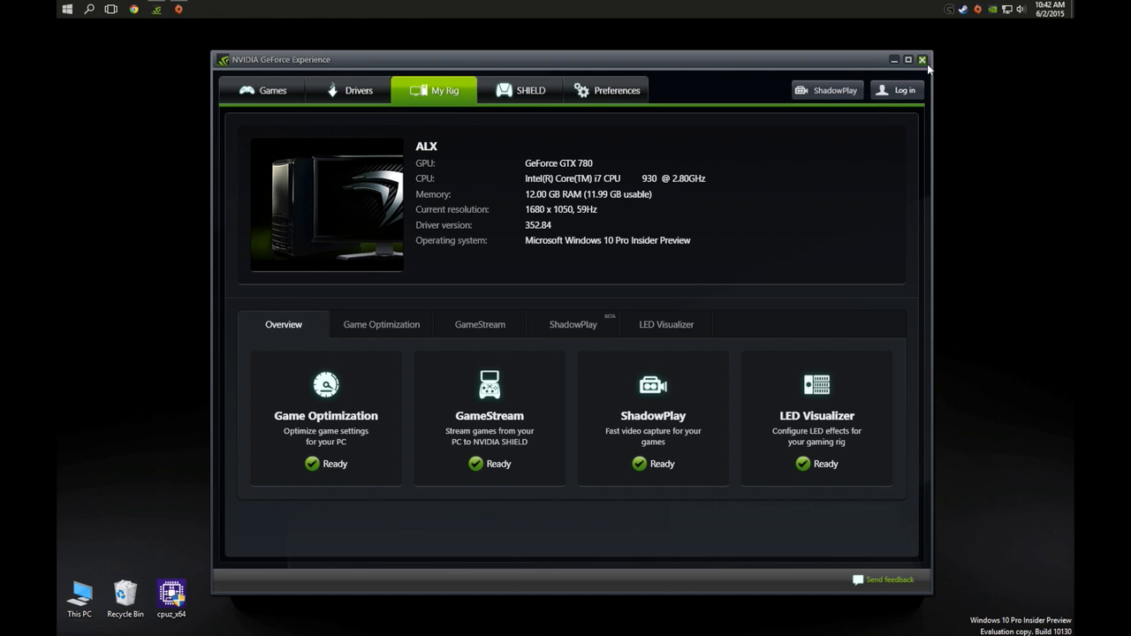
Close GeForce Experience and bring up the Start menu with its Games tile group
click(922, 60)
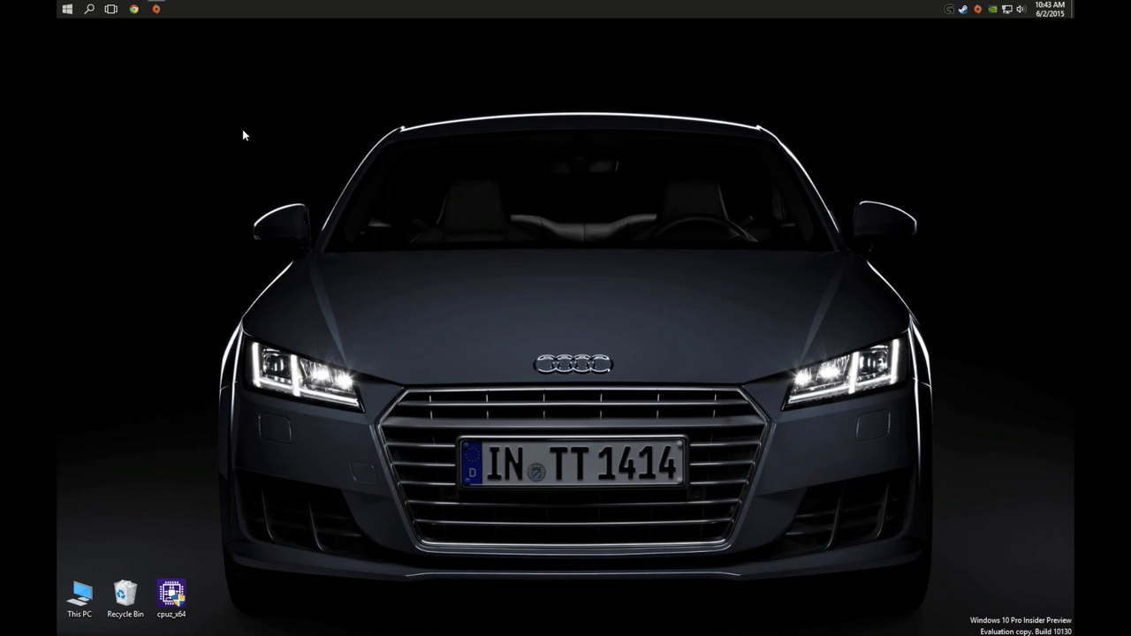
mouse_move(286, 121)
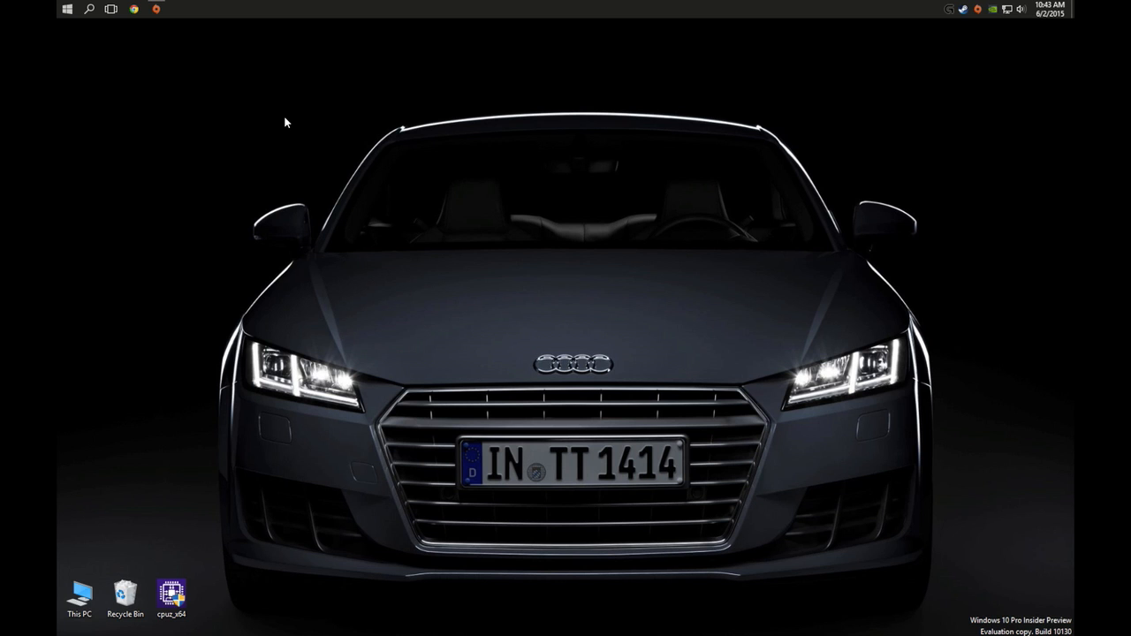
click(67, 9)
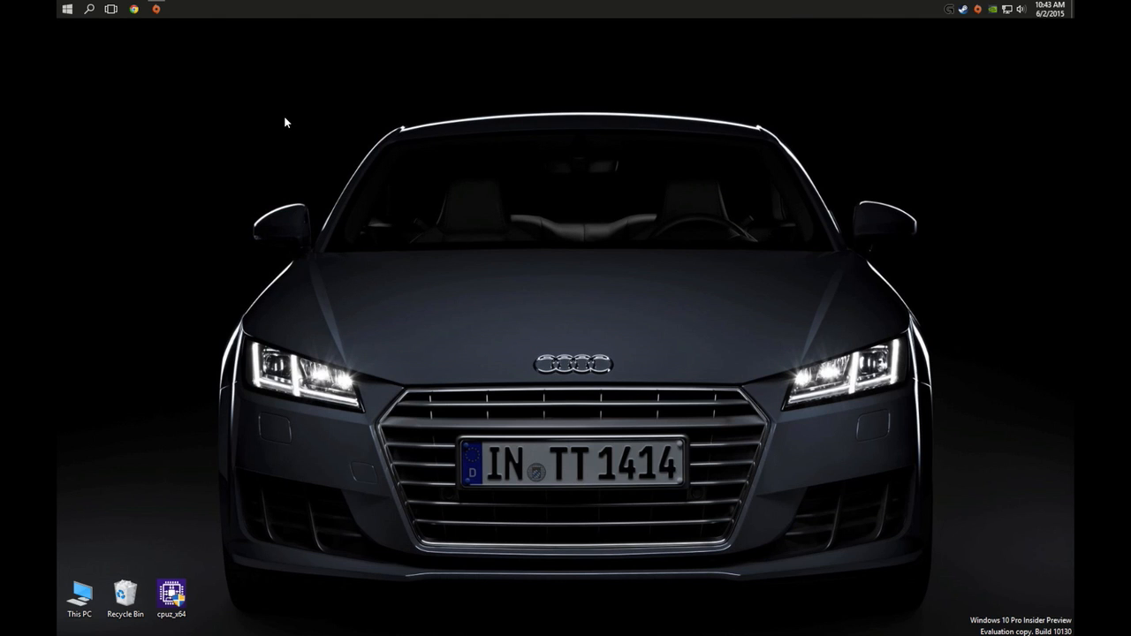
click(67, 9)
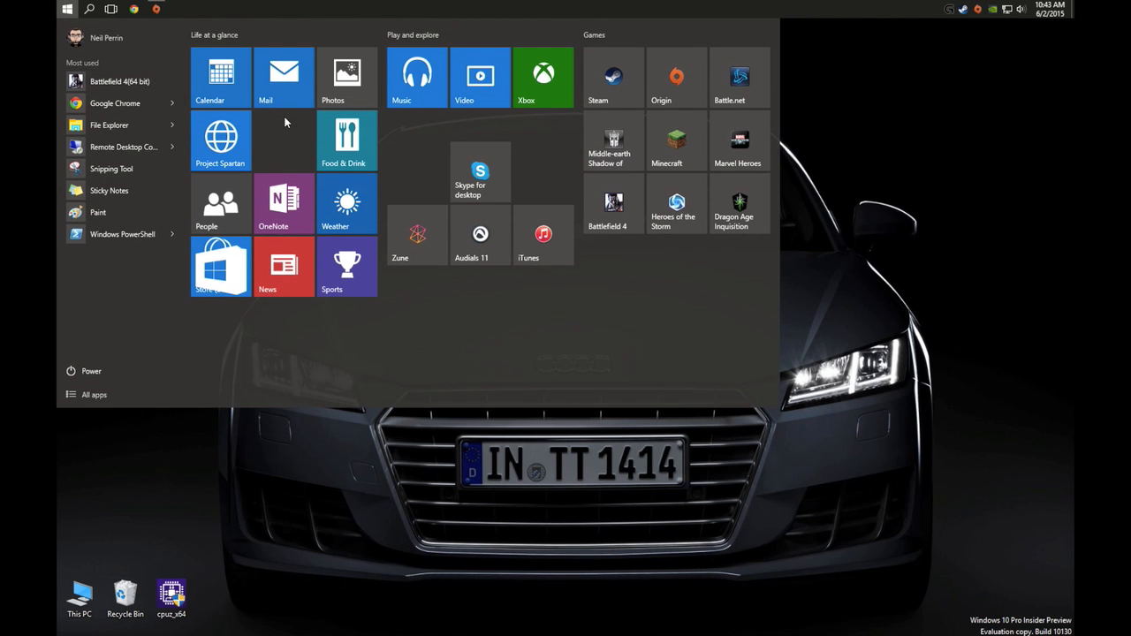